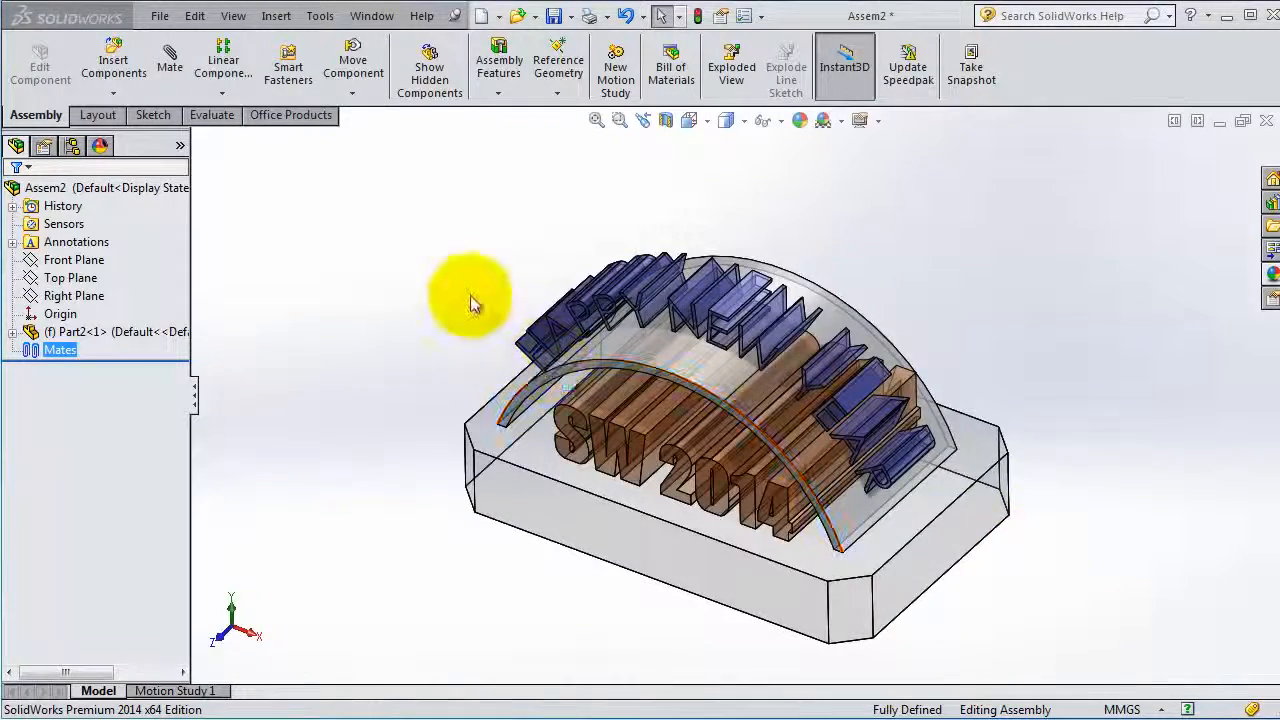
Orbit the assembly to inspect the engraved text from several sides.
{"action": "left_click_drag", "start_coordinate": [470, 300], "coordinate": [1000, 332]}
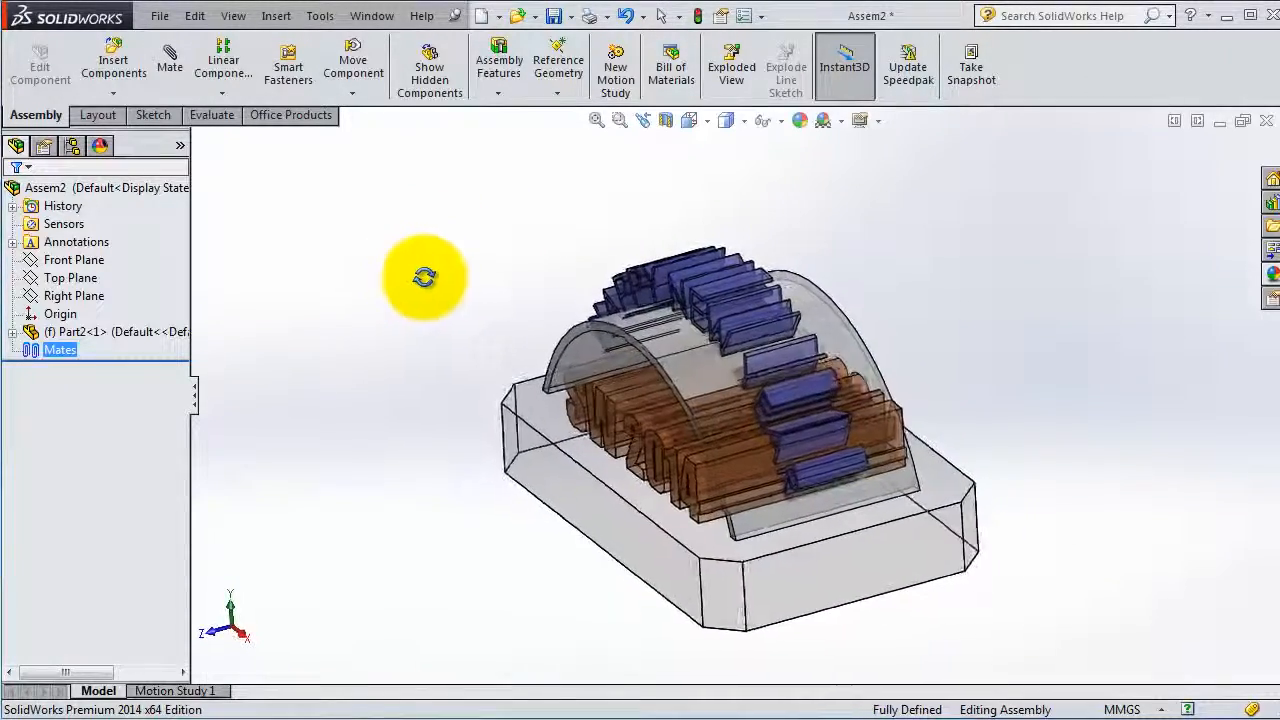
{"action": "left_click_drag", "start_coordinate": [424, 276], "coordinate": [1064, 518]}
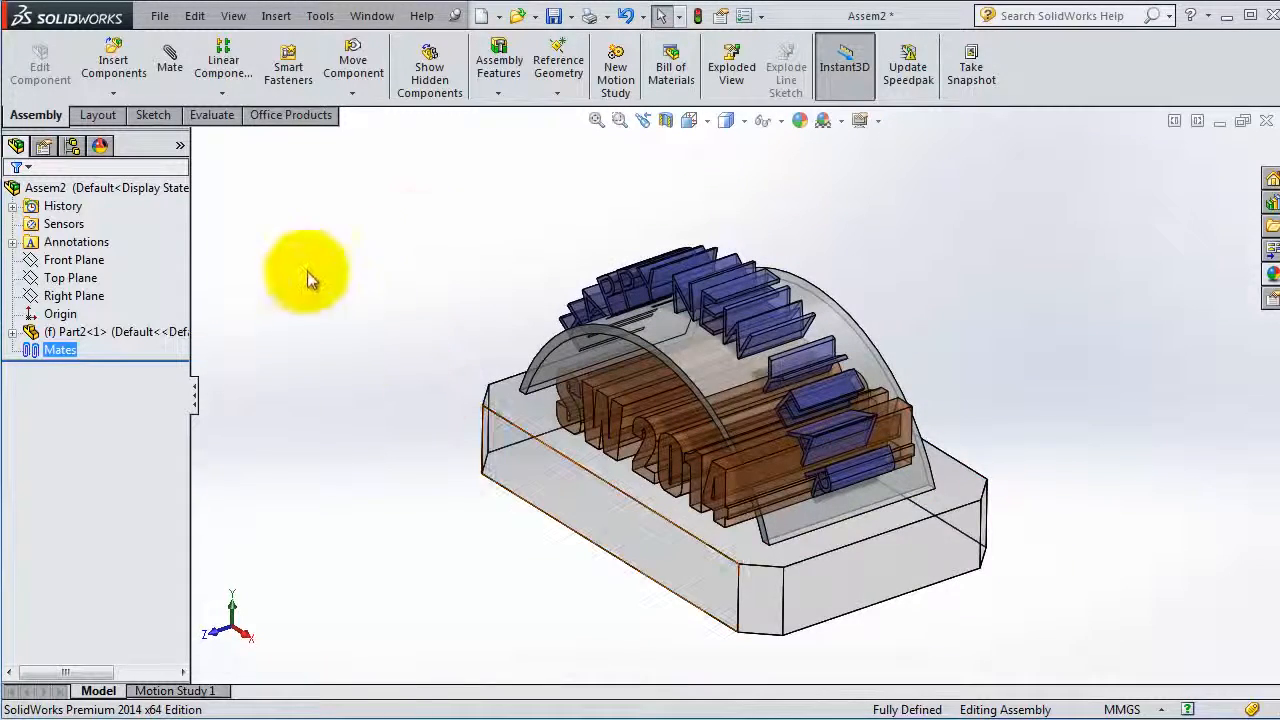
{"action": "mouse_move", "coordinate": [940, 350]}
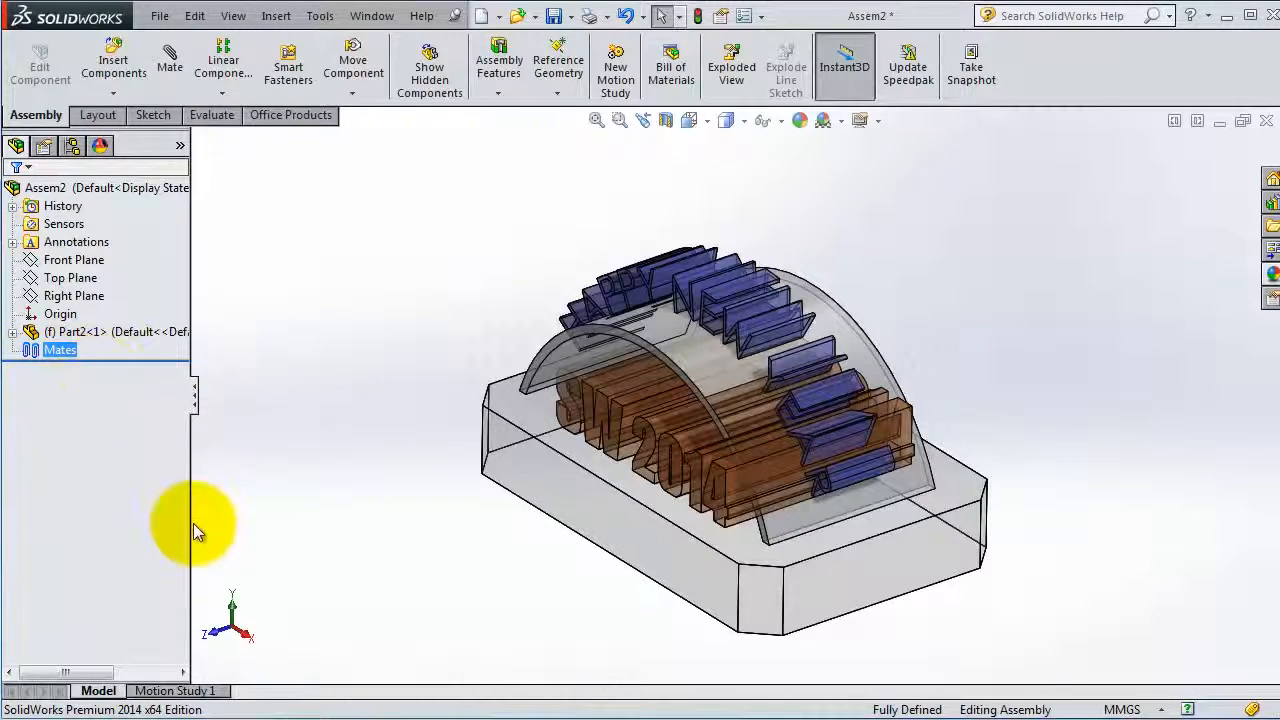
{"action": "left_click_drag", "start_coordinate": [196, 530], "coordinate": [824, 244]}
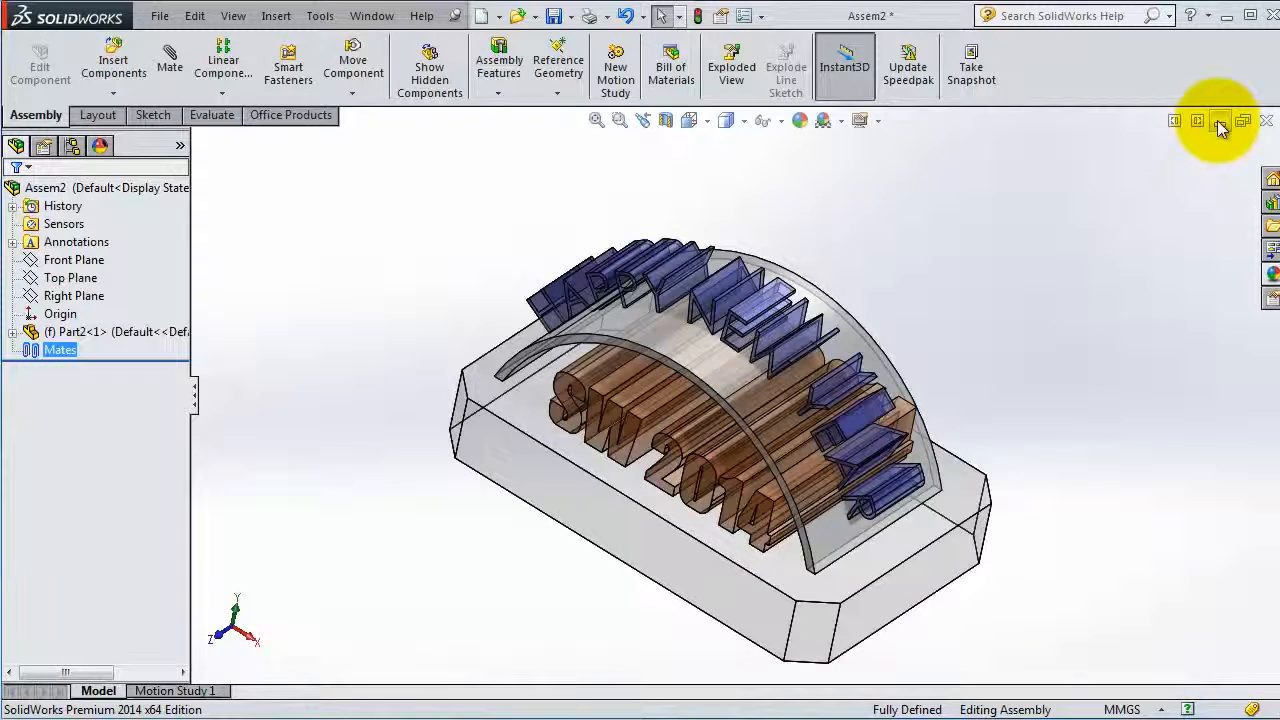
{"action": "mouse_move", "coordinate": [1218, 166]}
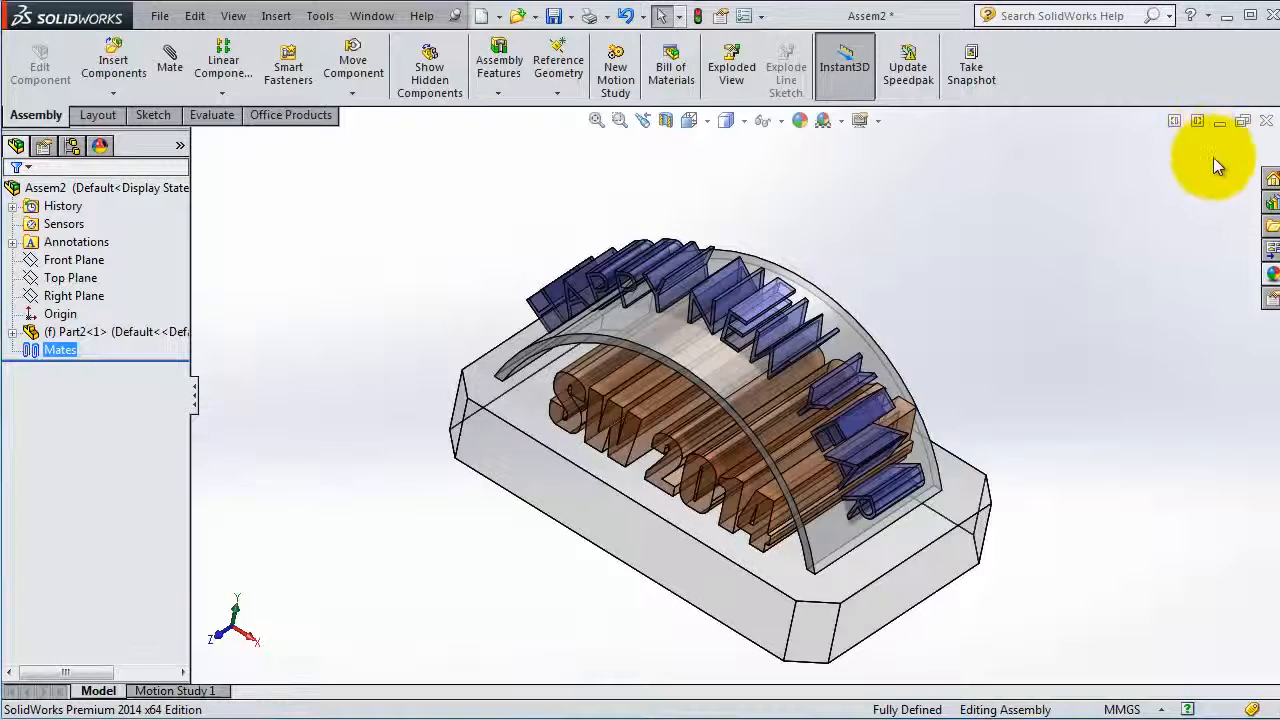
{"action": "mouse_move", "coordinate": [636, 276]}
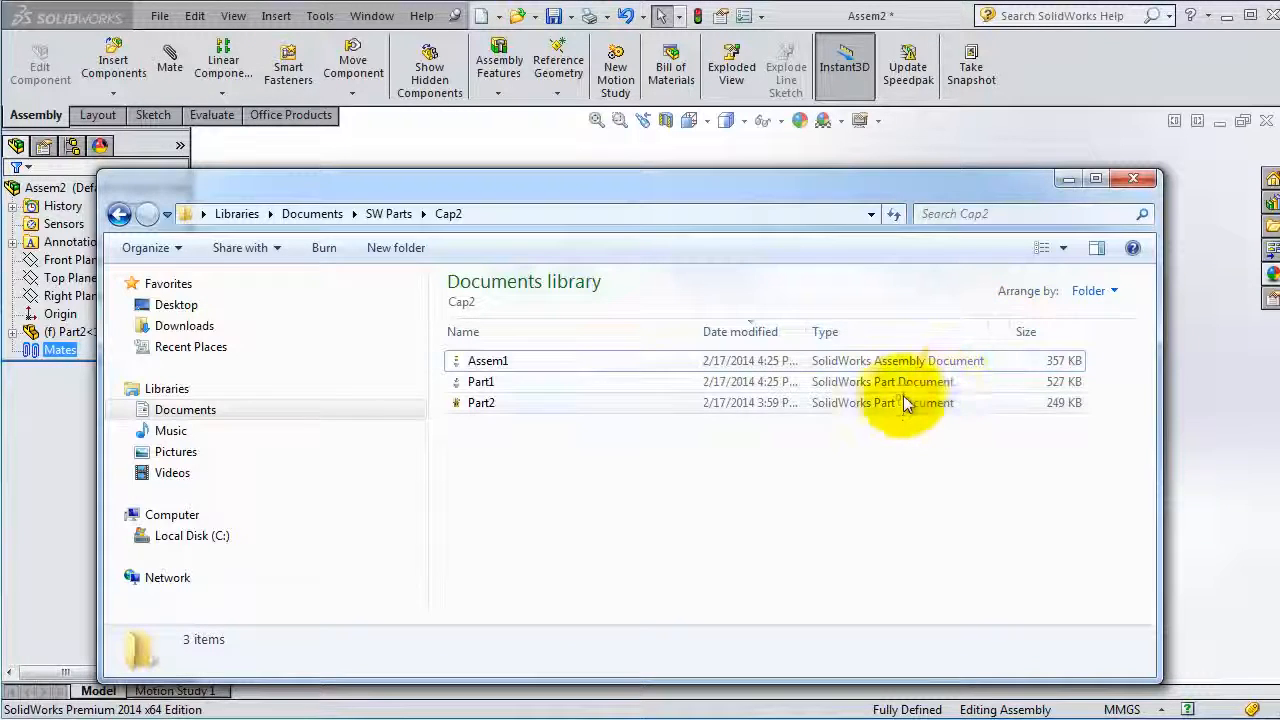
{"action": "mouse_move", "coordinate": [780, 382]}
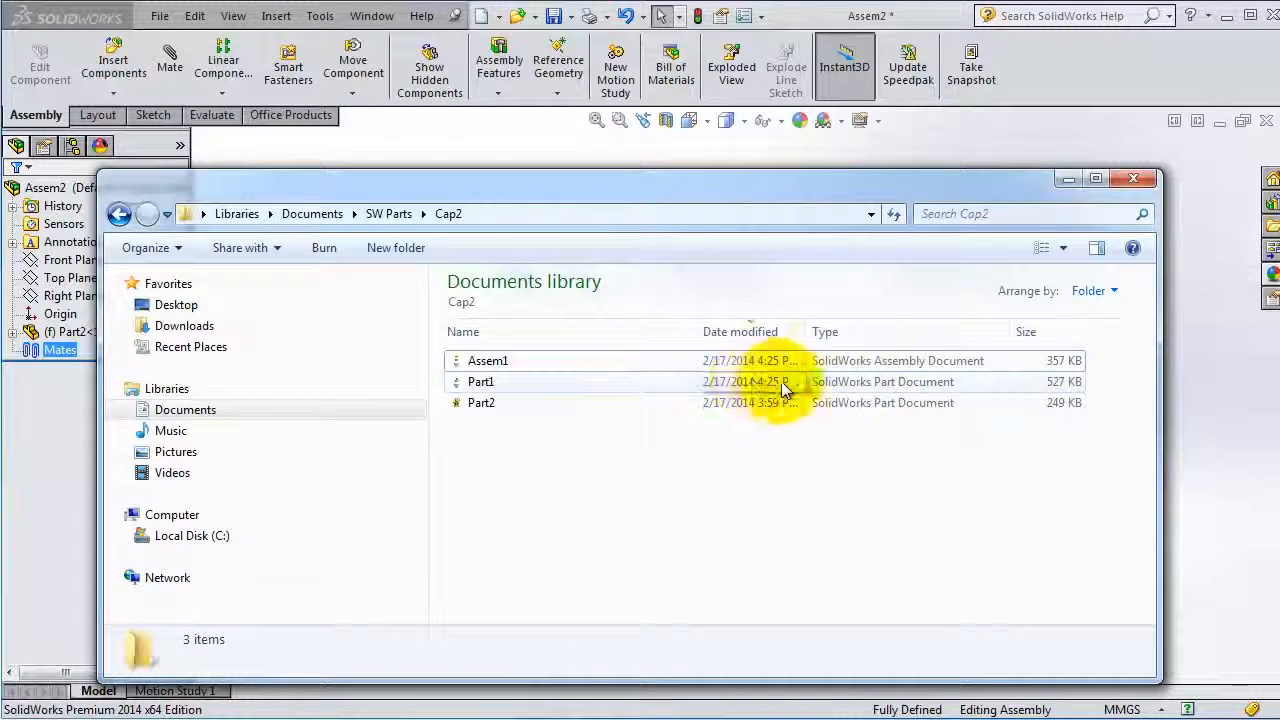
{"action": "mouse_move", "coordinate": [884, 396]}
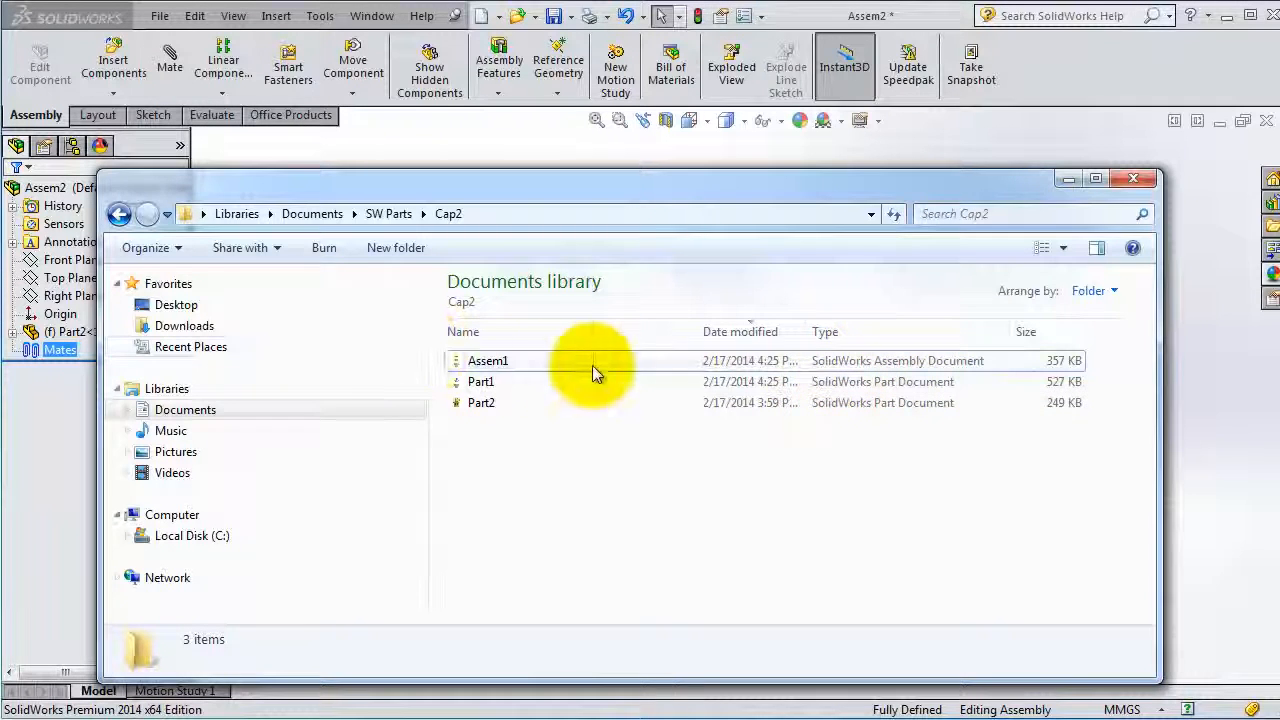
{"action": "mouse_move", "coordinate": [824, 364]}
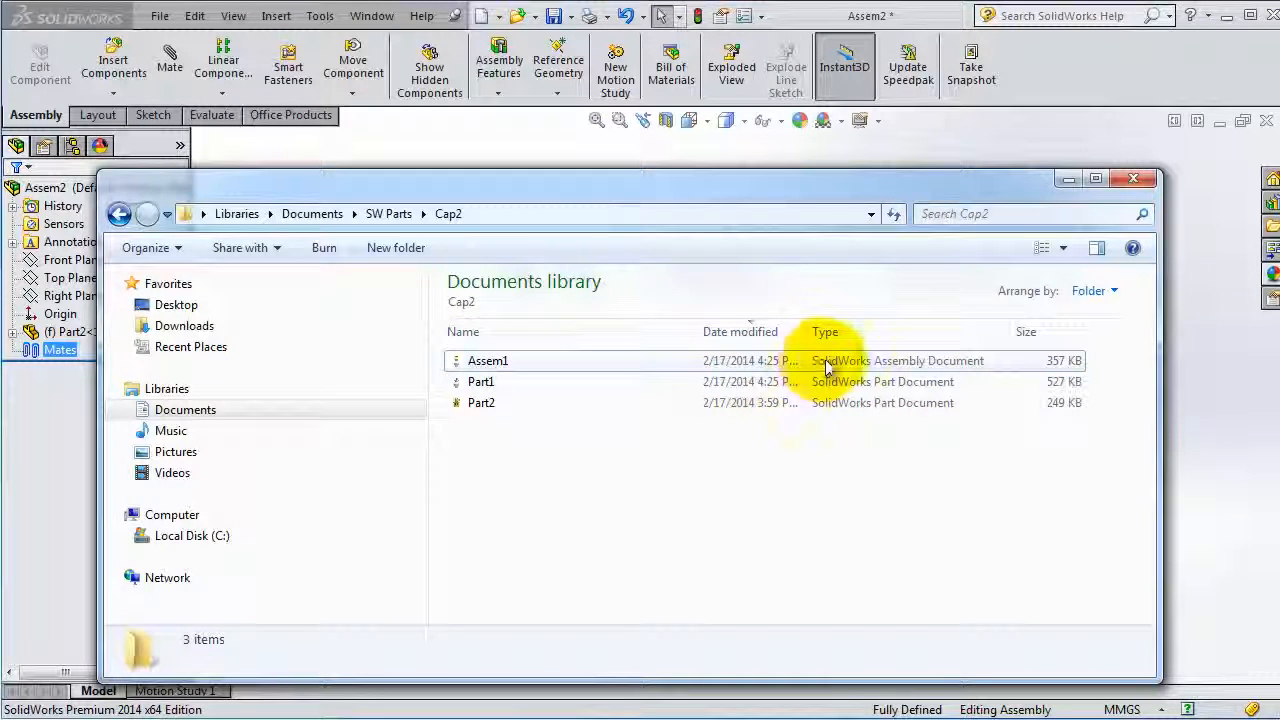
{"action": "mouse_move", "coordinate": [996, 378]}
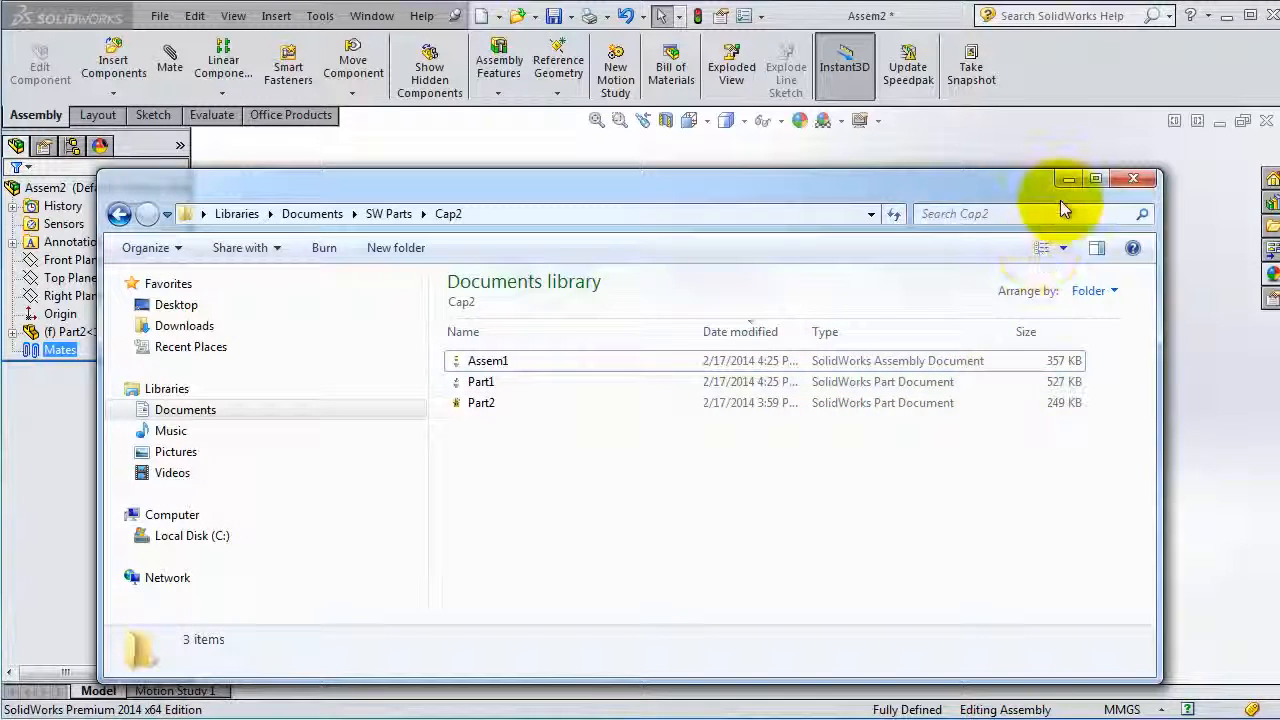
{"action": "mouse_move", "coordinate": [1068, 178]}
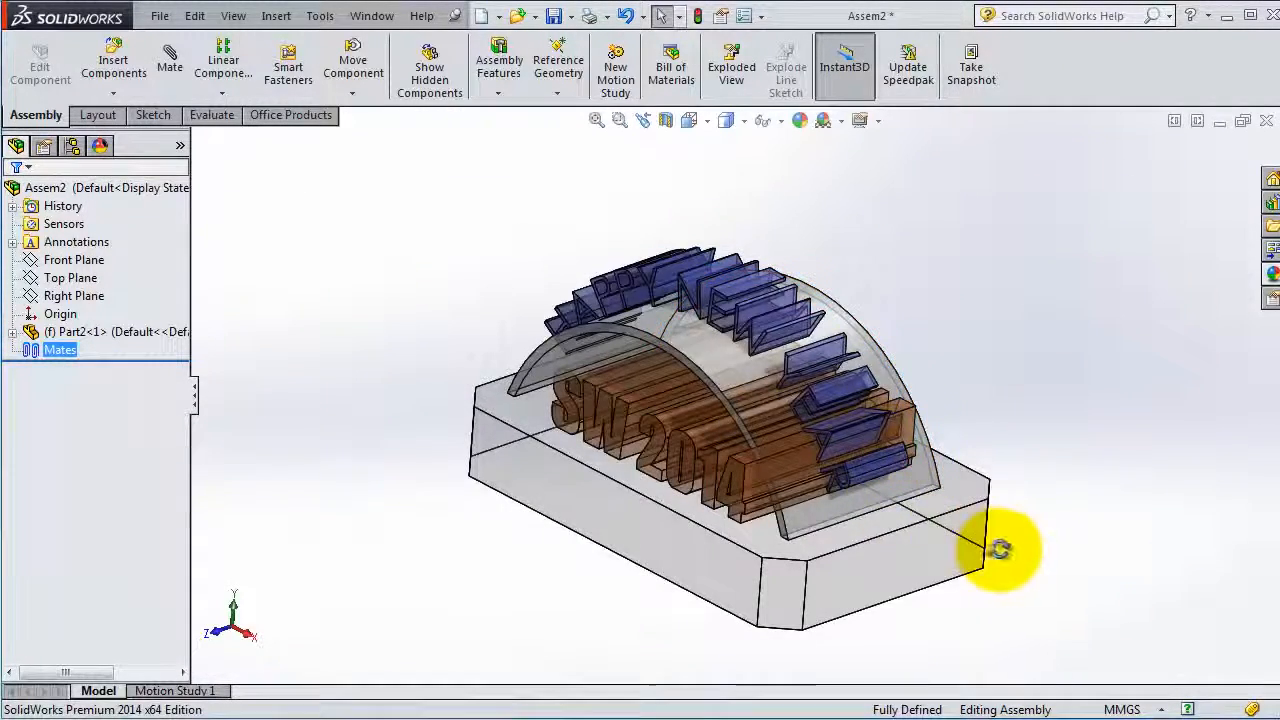
{"action": "left_click_drag", "start_coordinate": [1000, 550], "coordinate": [976, 350]}
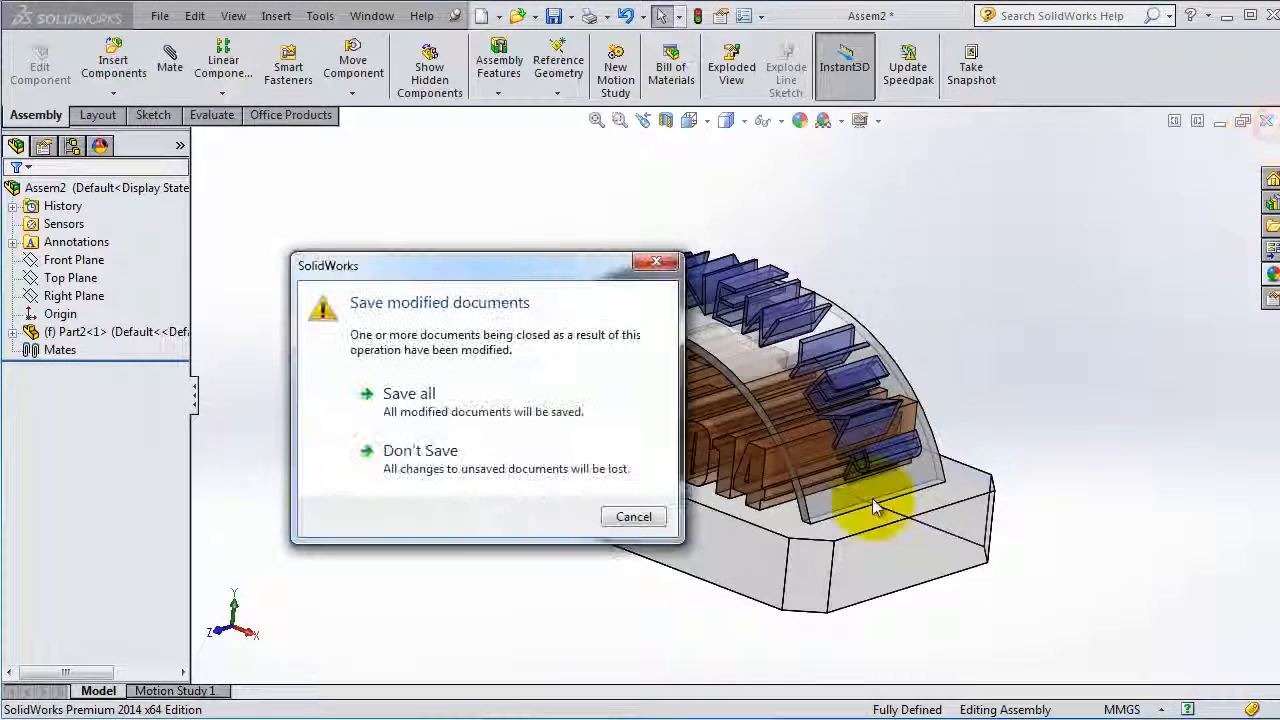
Close the assembly via the save prompt and open the existing Part2 file.
{"action": "left_click", "coordinate": [420, 450]}
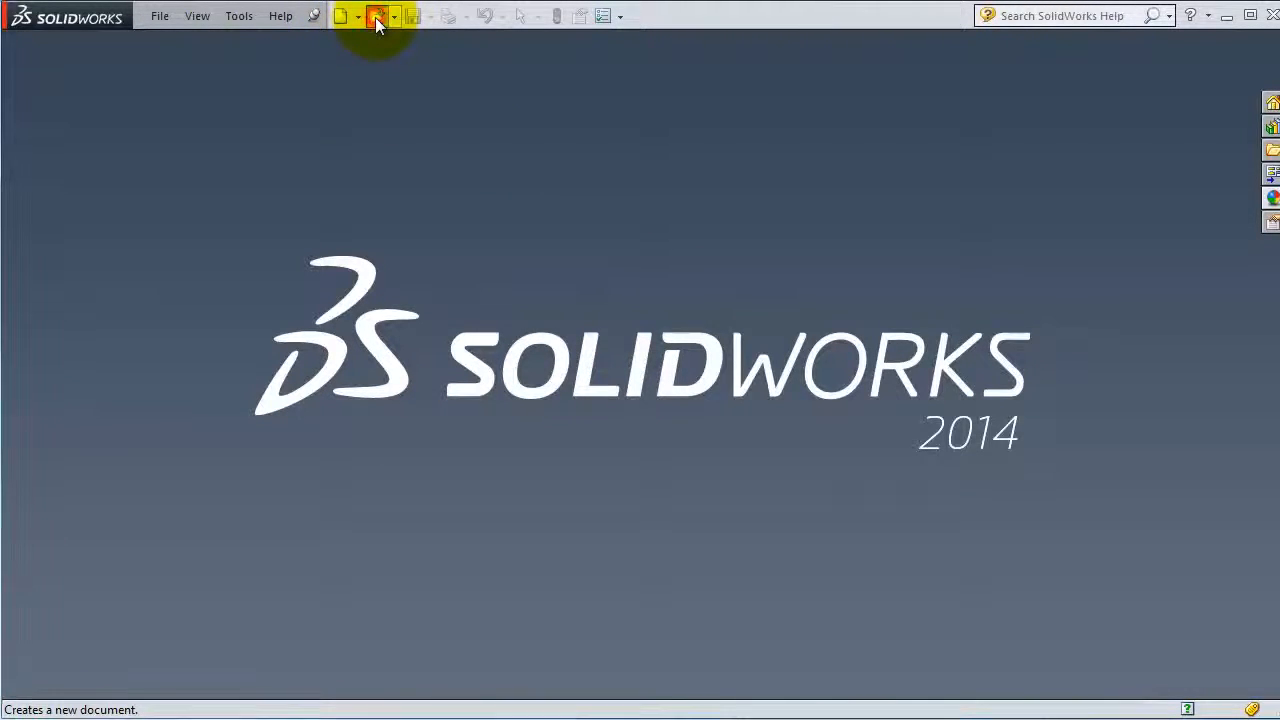
{"action": "left_click", "coordinate": [376, 16]}
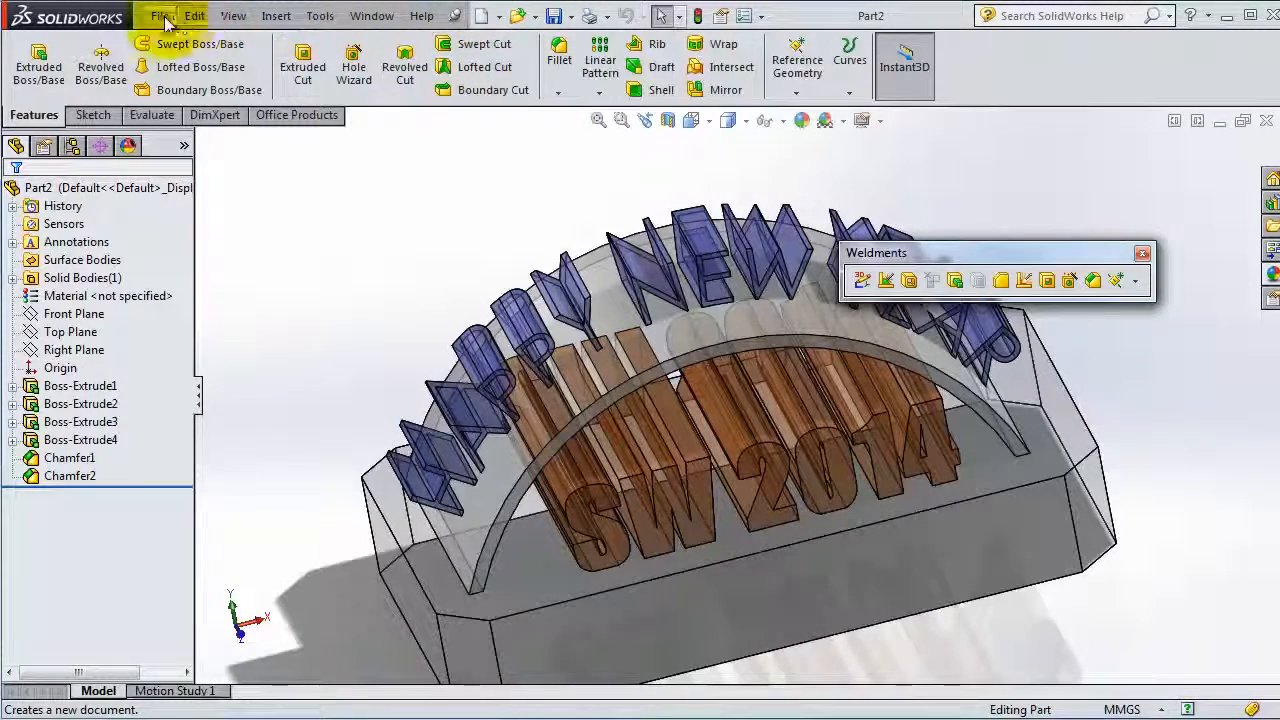
{"action": "left_click", "coordinate": [160, 16]}
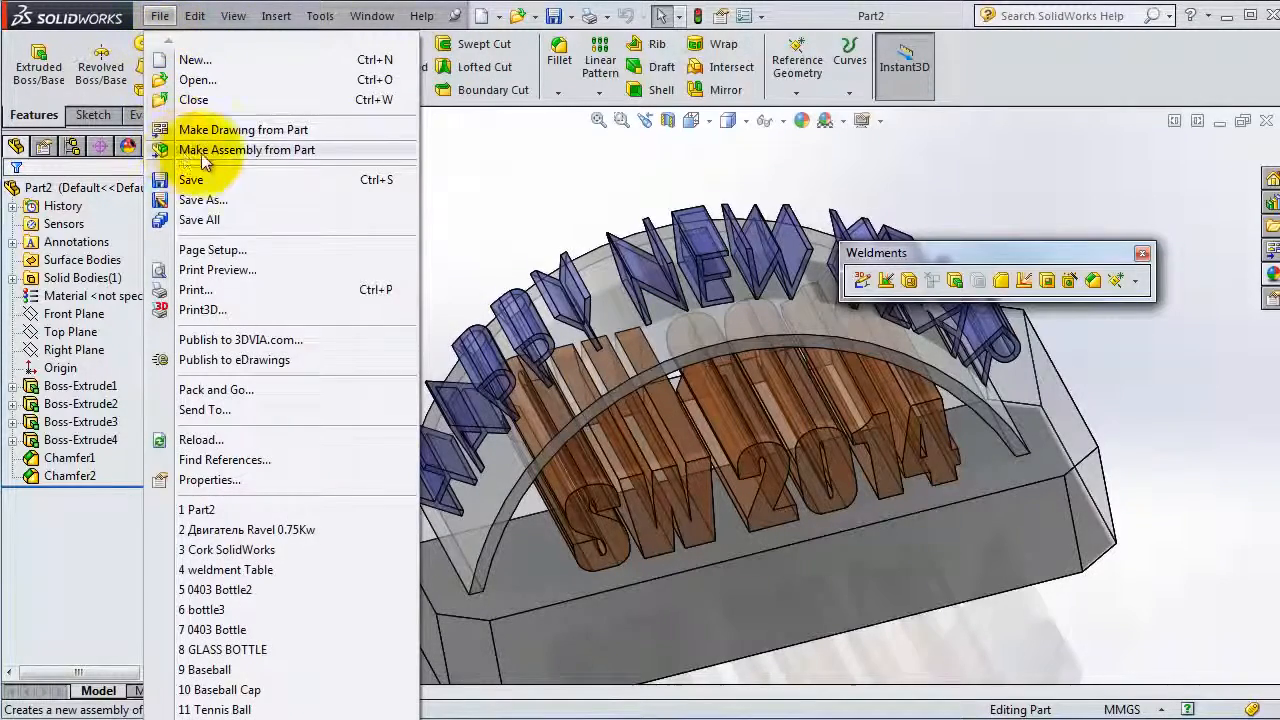
{"action": "mouse_move", "coordinate": [332, 162]}
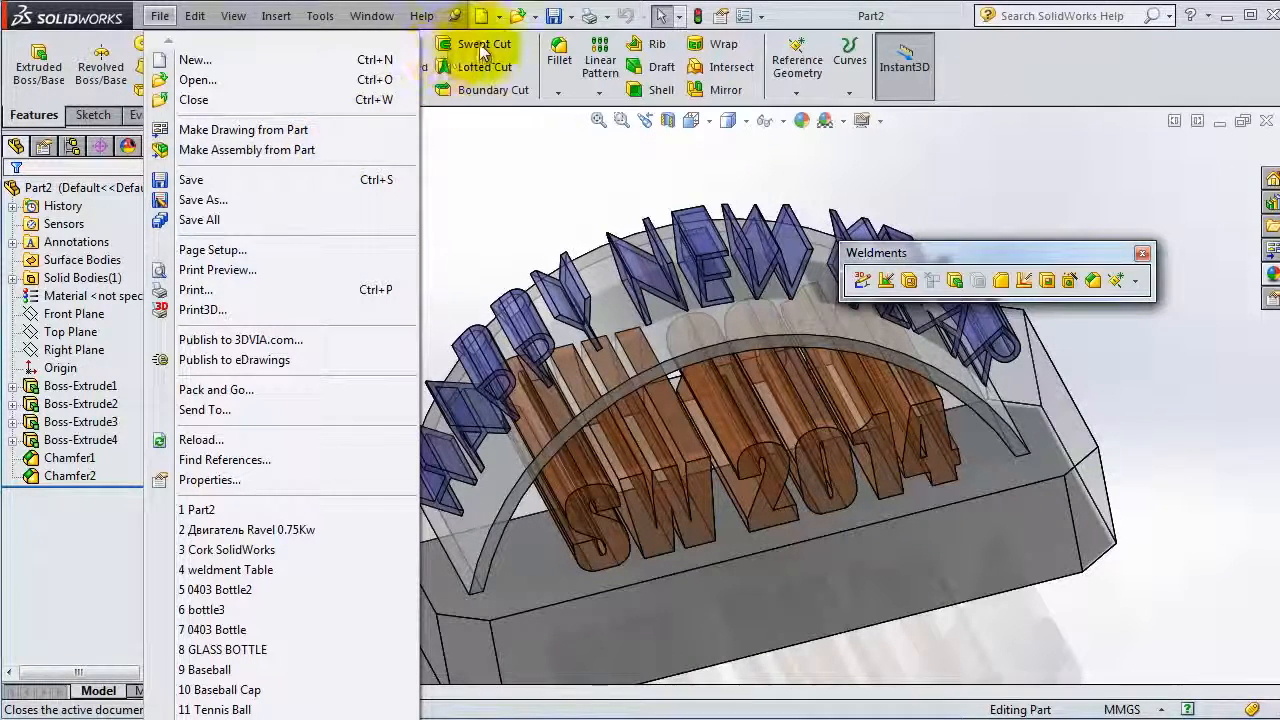
{"action": "left_click", "coordinate": [498, 18]}
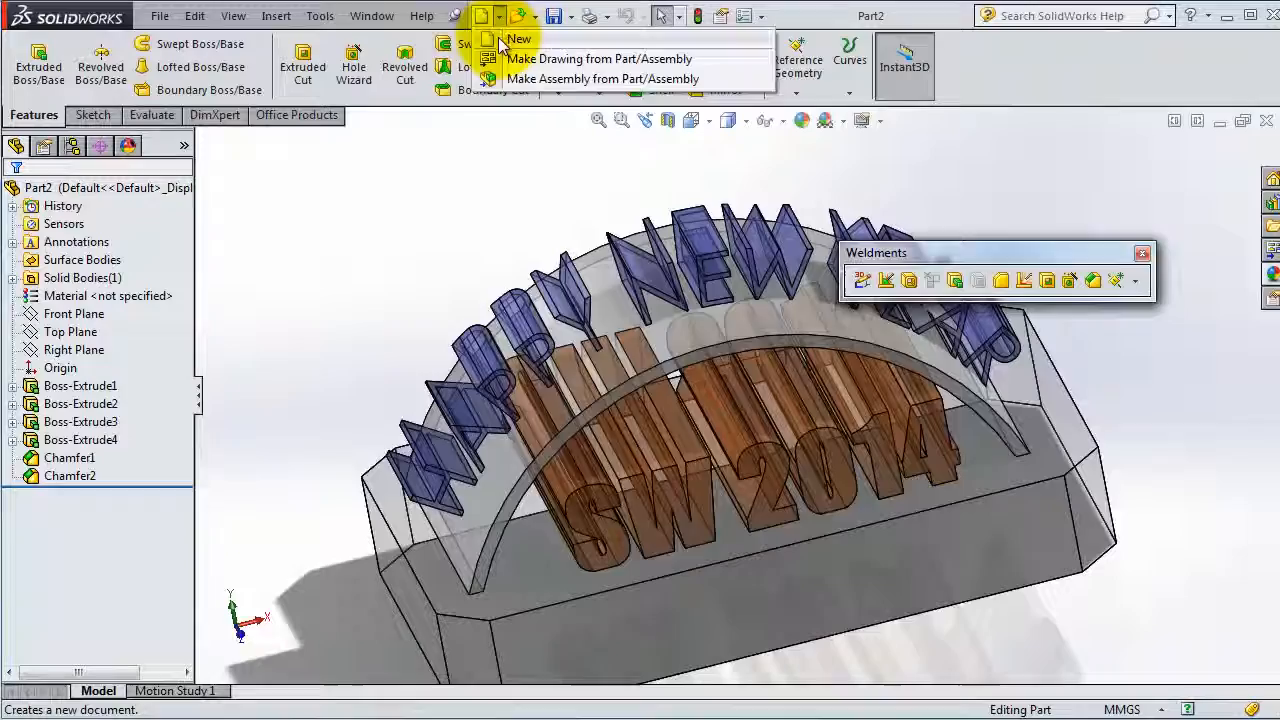
{"action": "left_click", "coordinate": [518, 38]}
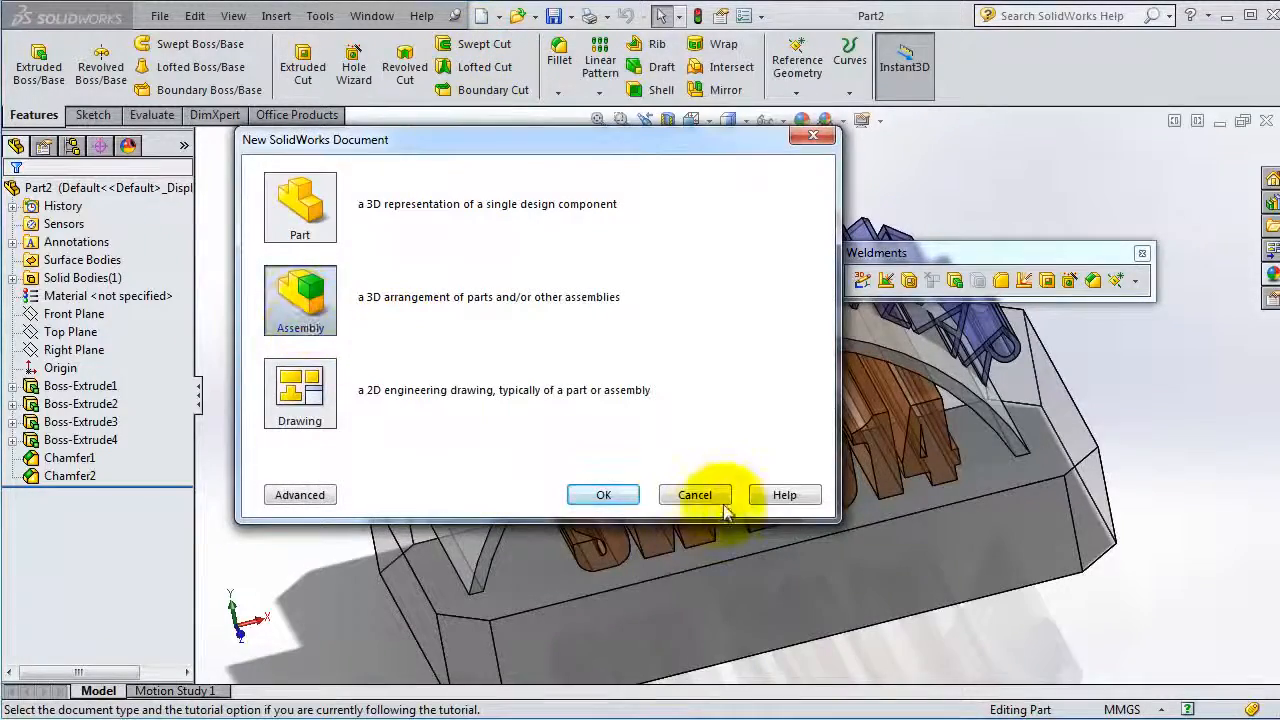
{"action": "left_click", "coordinate": [694, 494]}
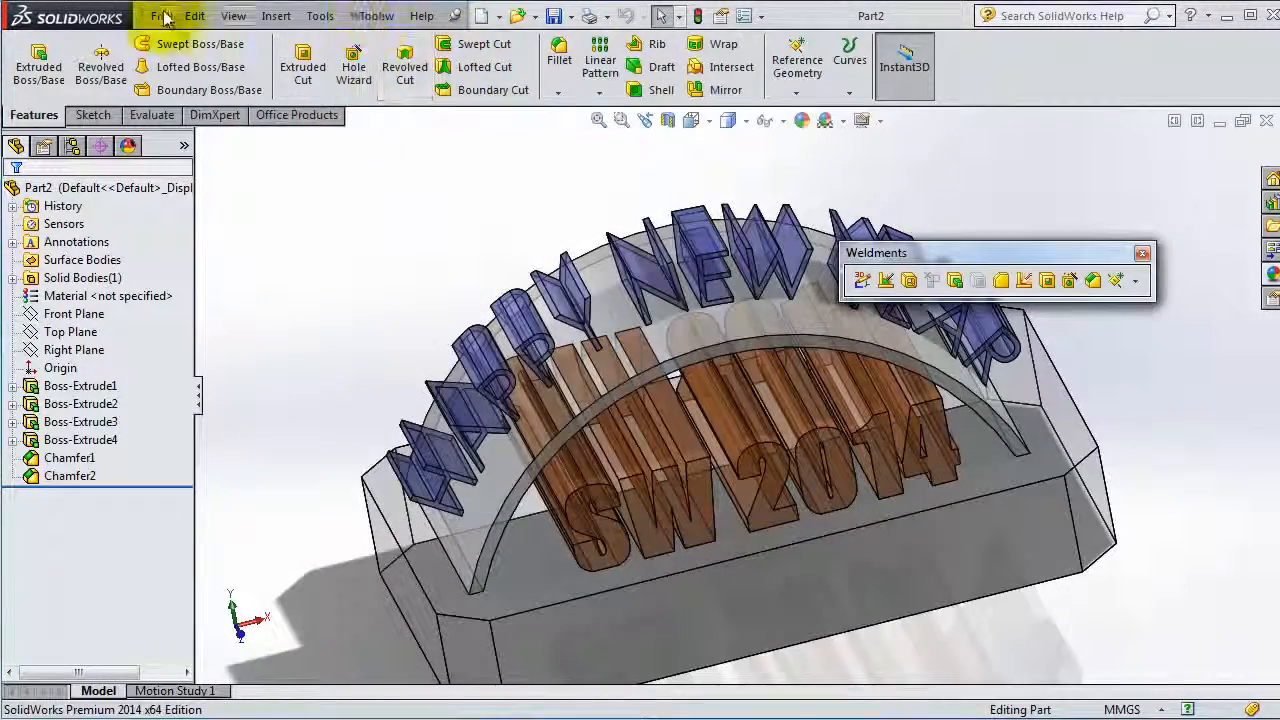
{"action": "left_click", "coordinate": [158, 16]}
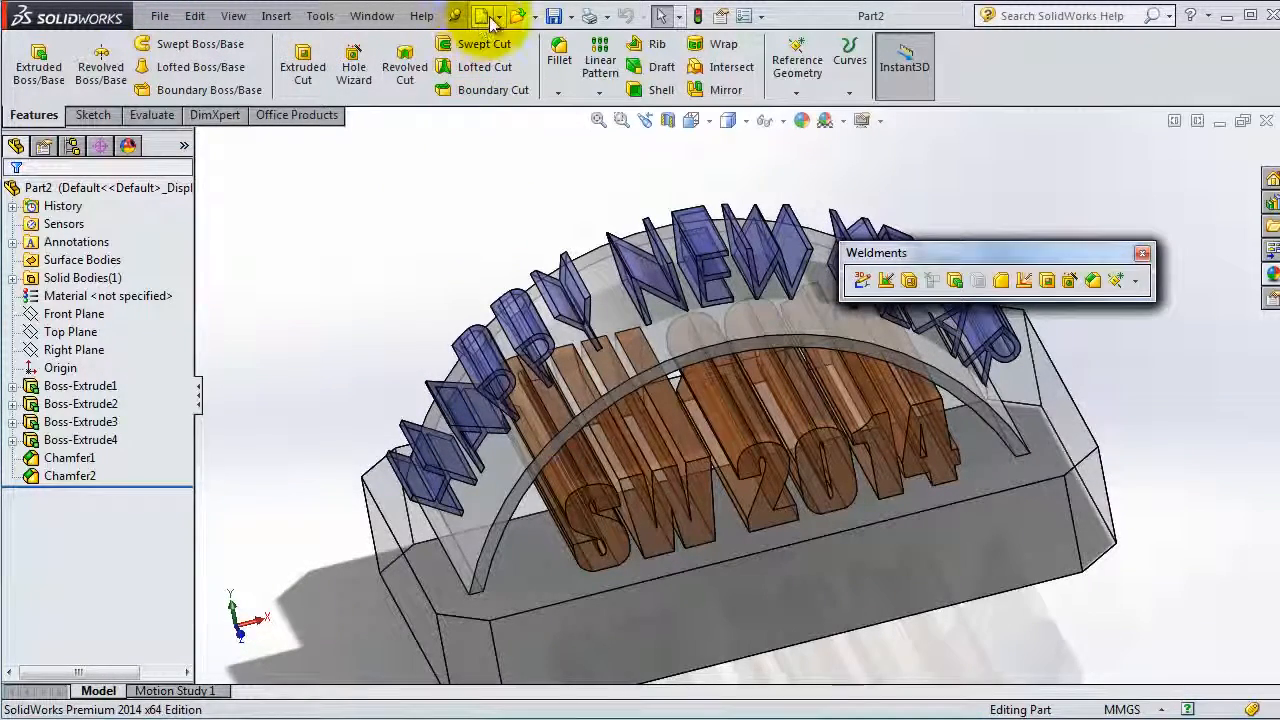
{"action": "left_click", "coordinate": [482, 16]}
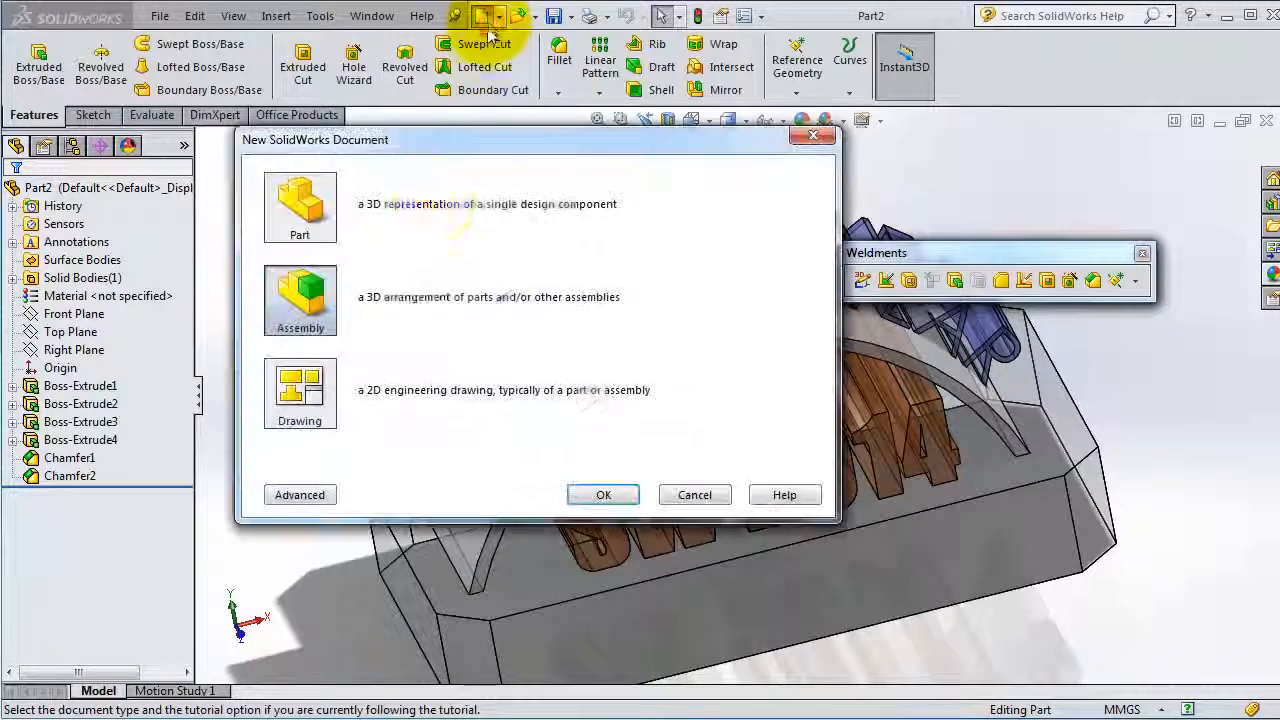
{"action": "mouse_move", "coordinate": [370, 344]}
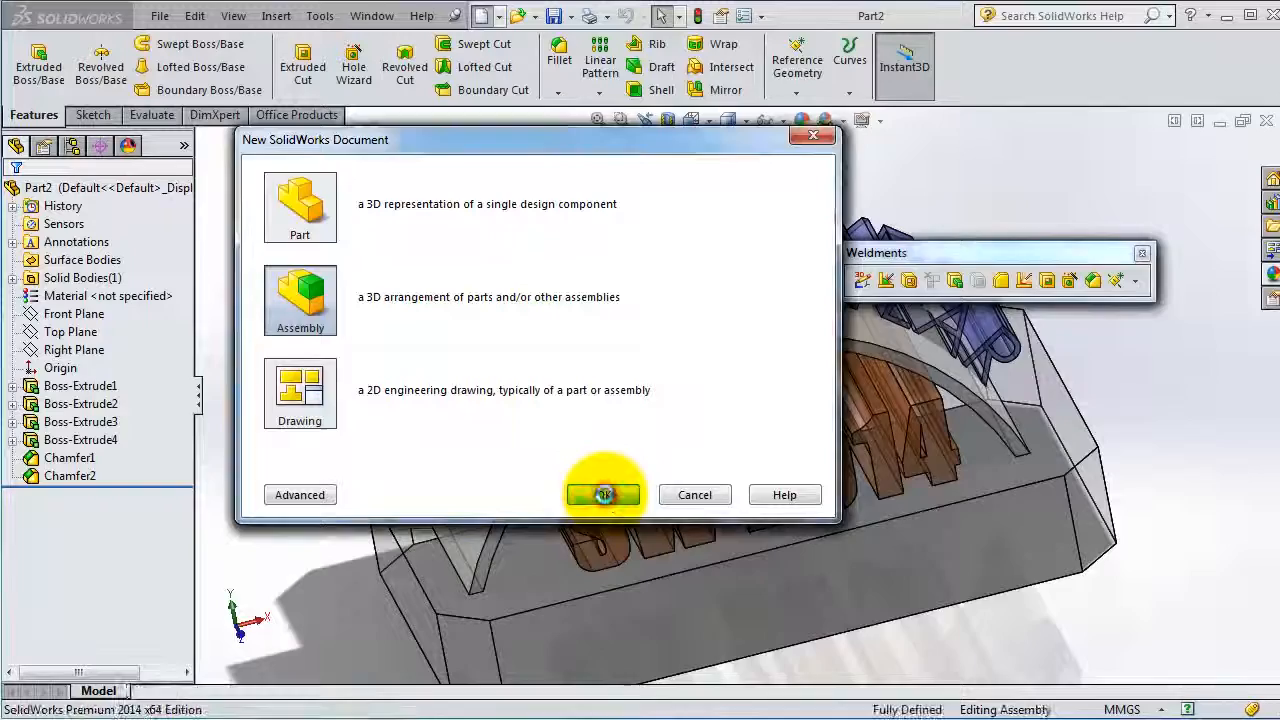
{"action": "left_click", "coordinate": [604, 494]}
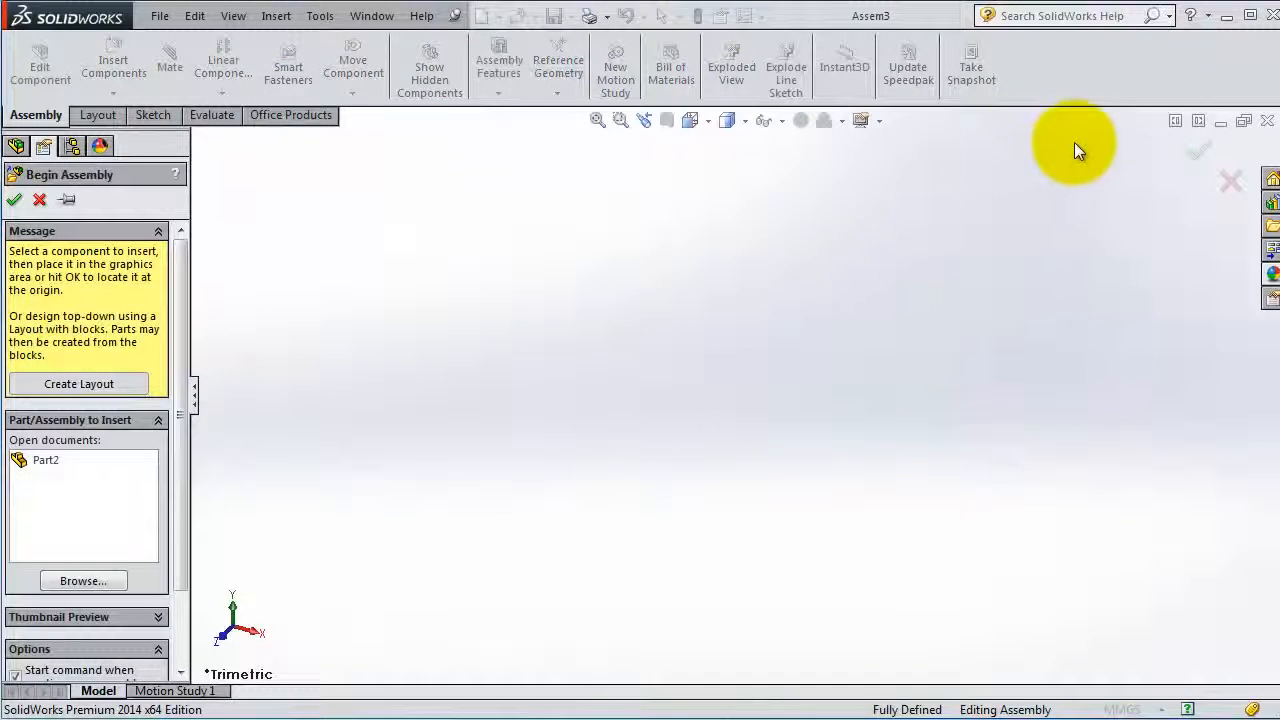
{"action": "mouse_move", "coordinate": [416, 430]}
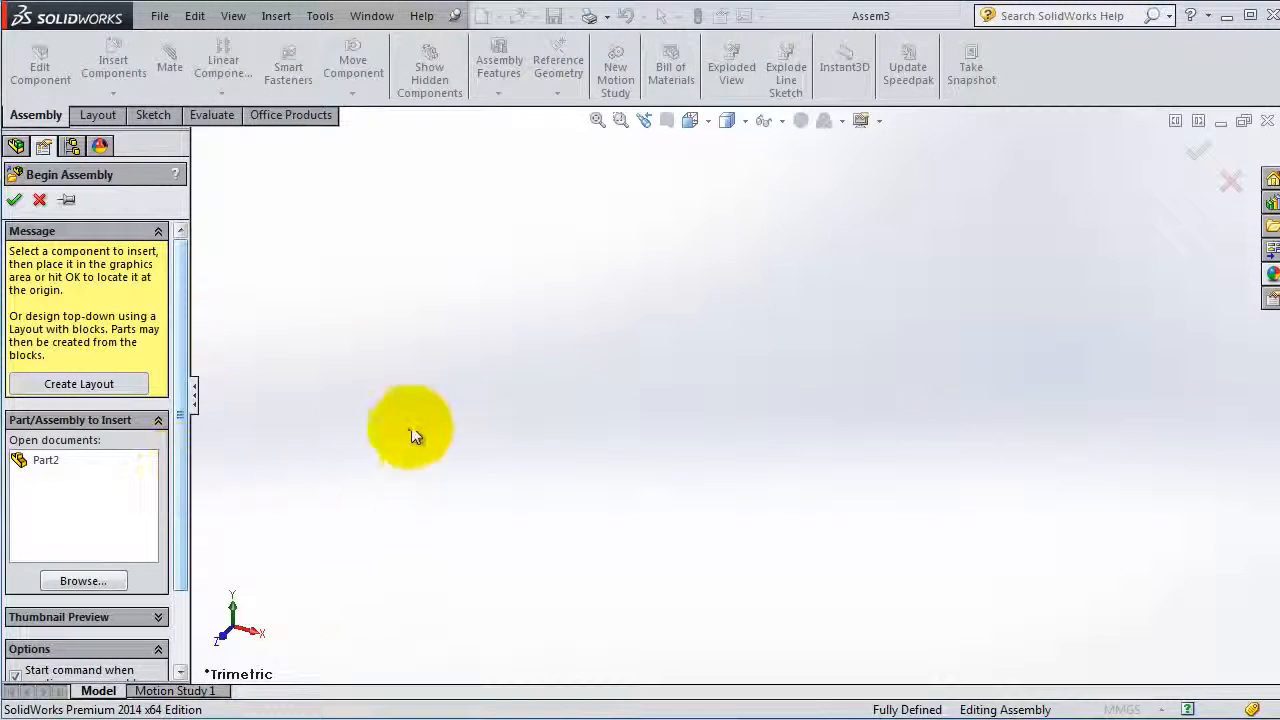
{"action": "mouse_move", "coordinate": [44, 460]}
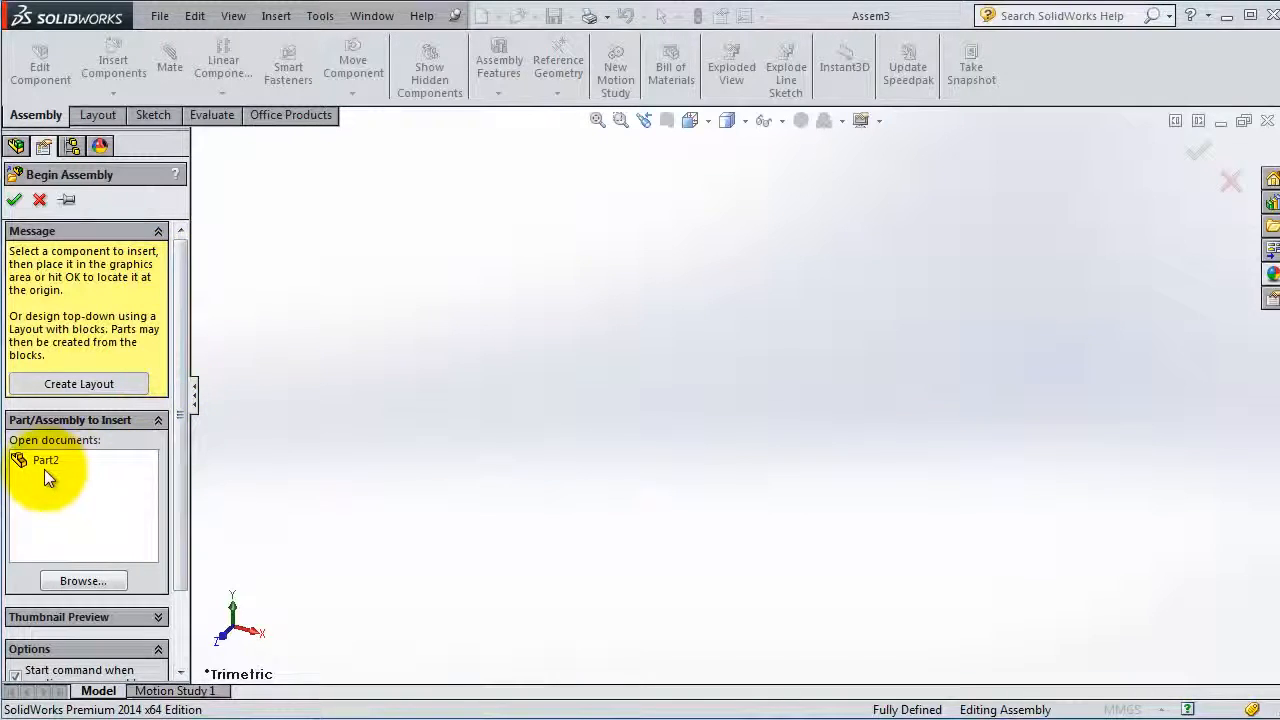
{"action": "mouse_move", "coordinate": [60, 470]}
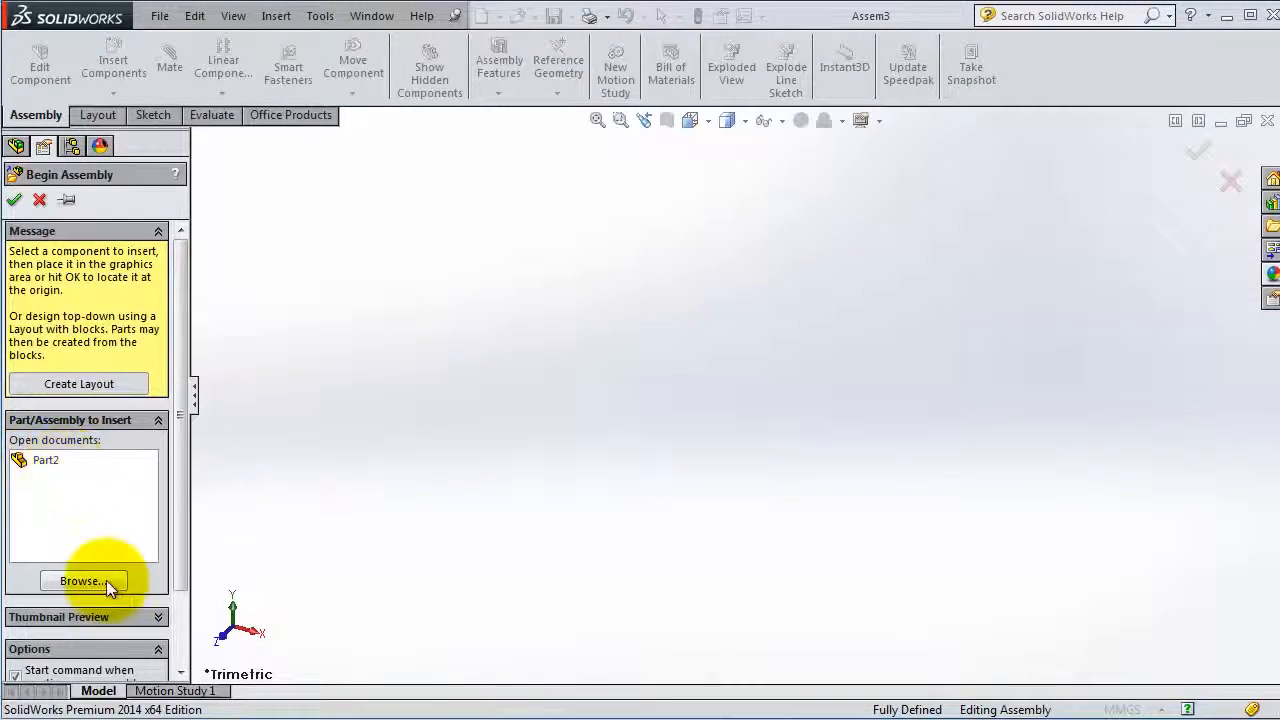
{"action": "mouse_move", "coordinate": [44, 460]}
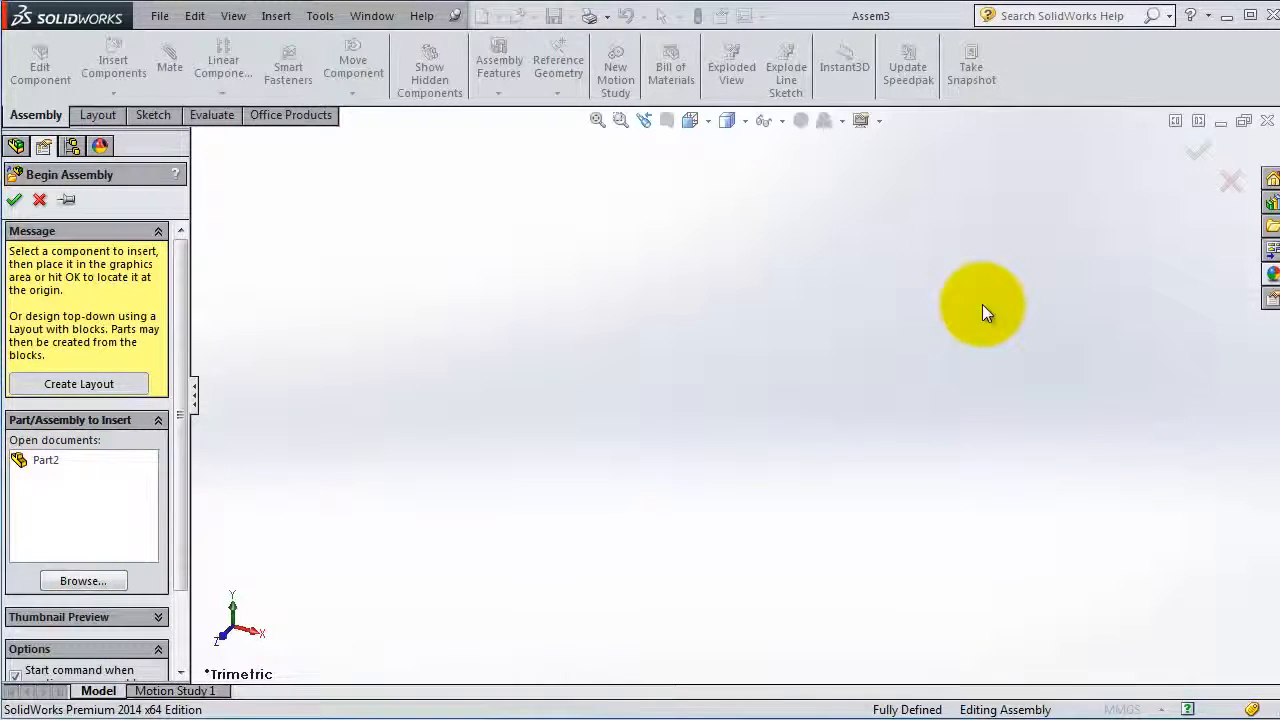
{"action": "mouse_move", "coordinate": [52, 472]}
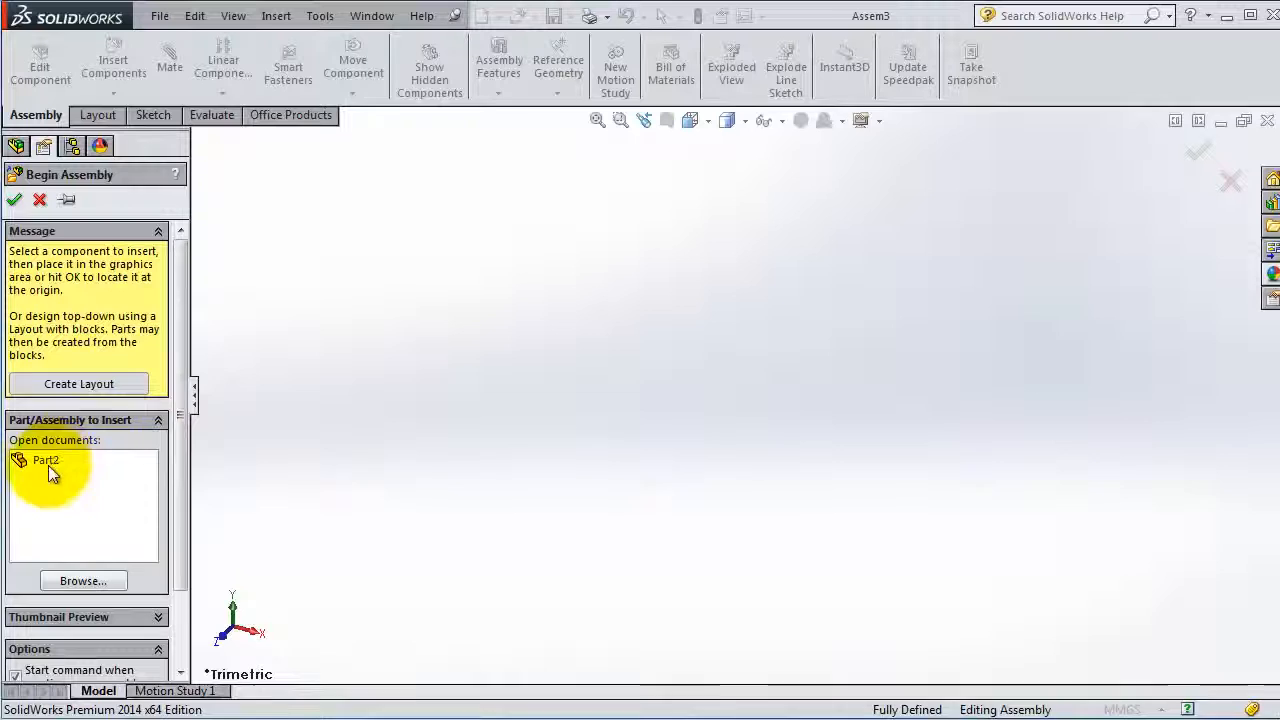
{"action": "mouse_move", "coordinate": [1120, 192]}
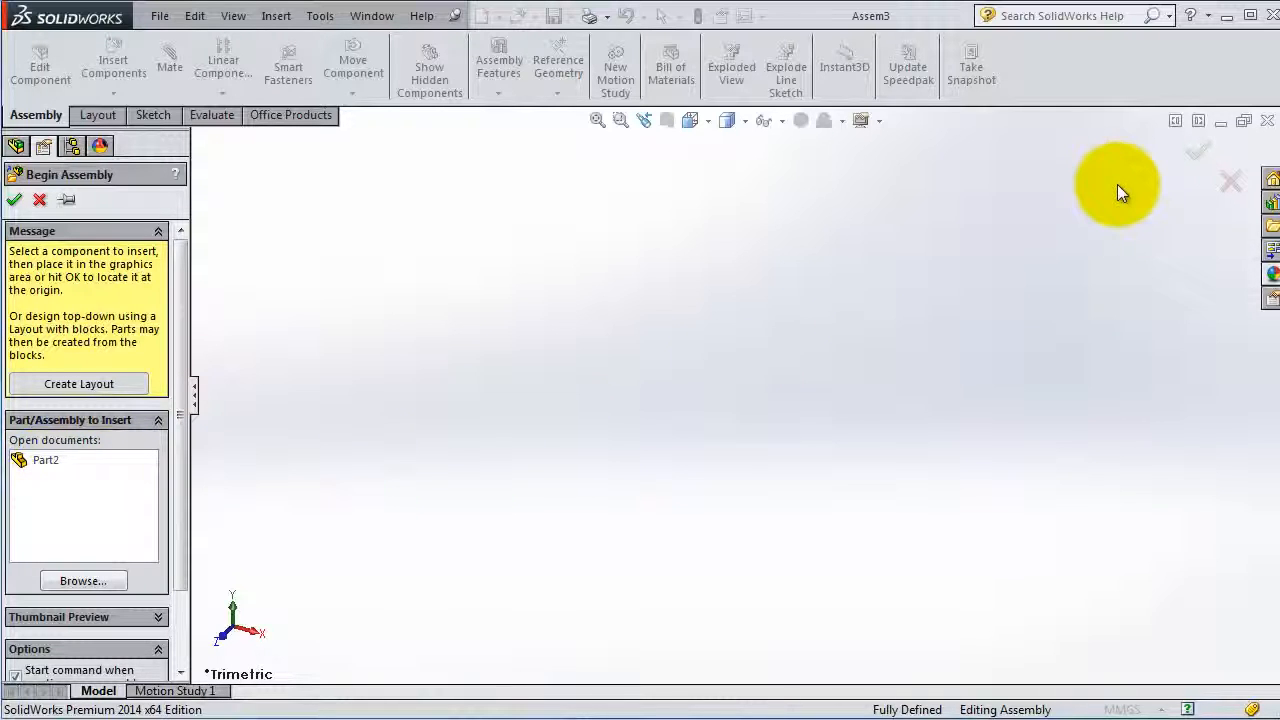
{"action": "mouse_move", "coordinate": [1136, 204]}
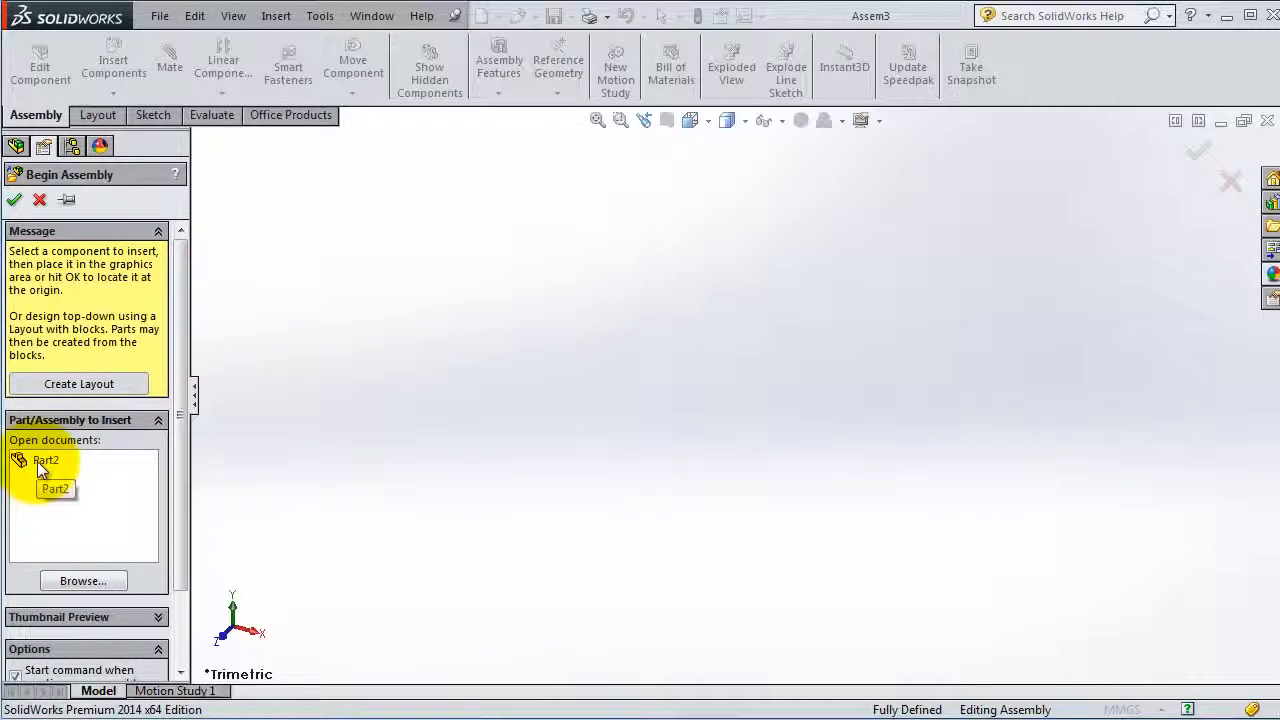
{"action": "mouse_move", "coordinate": [180, 470]}
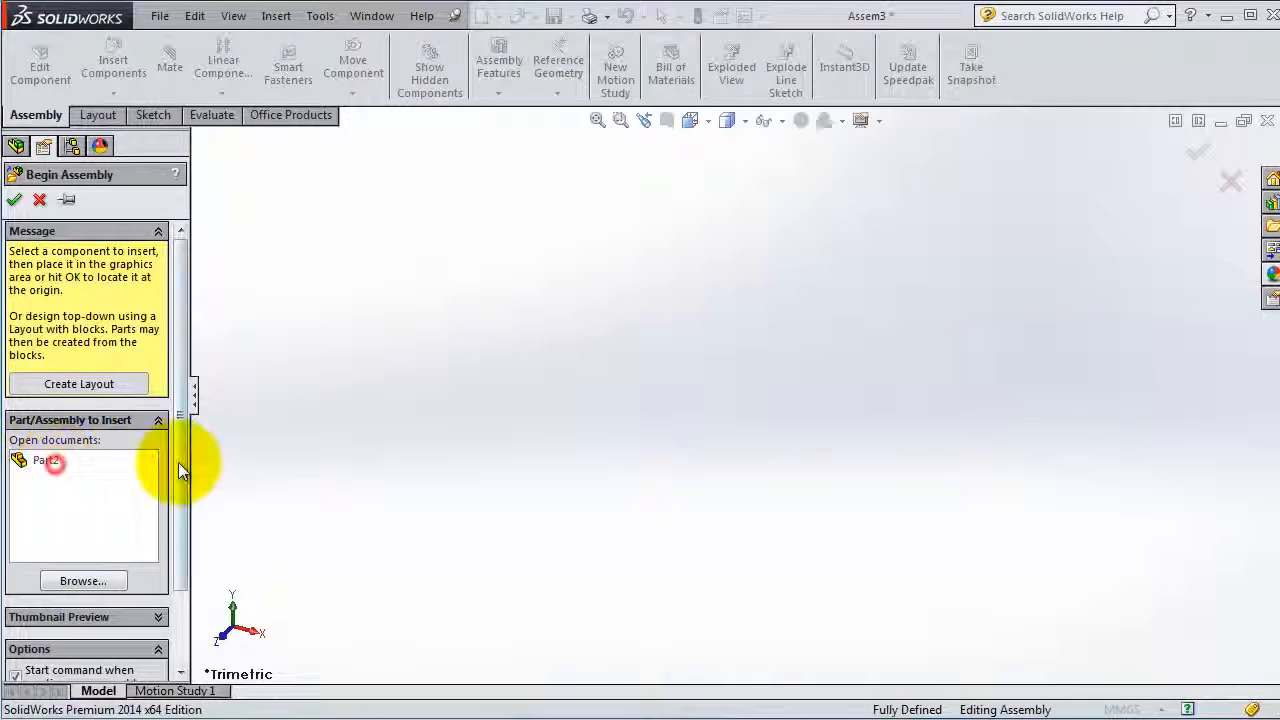
Place Part2 at the assembly origin as the fixed first component and inspect the engraved arch plate.
{"action": "left_click", "coordinate": [46, 460]}
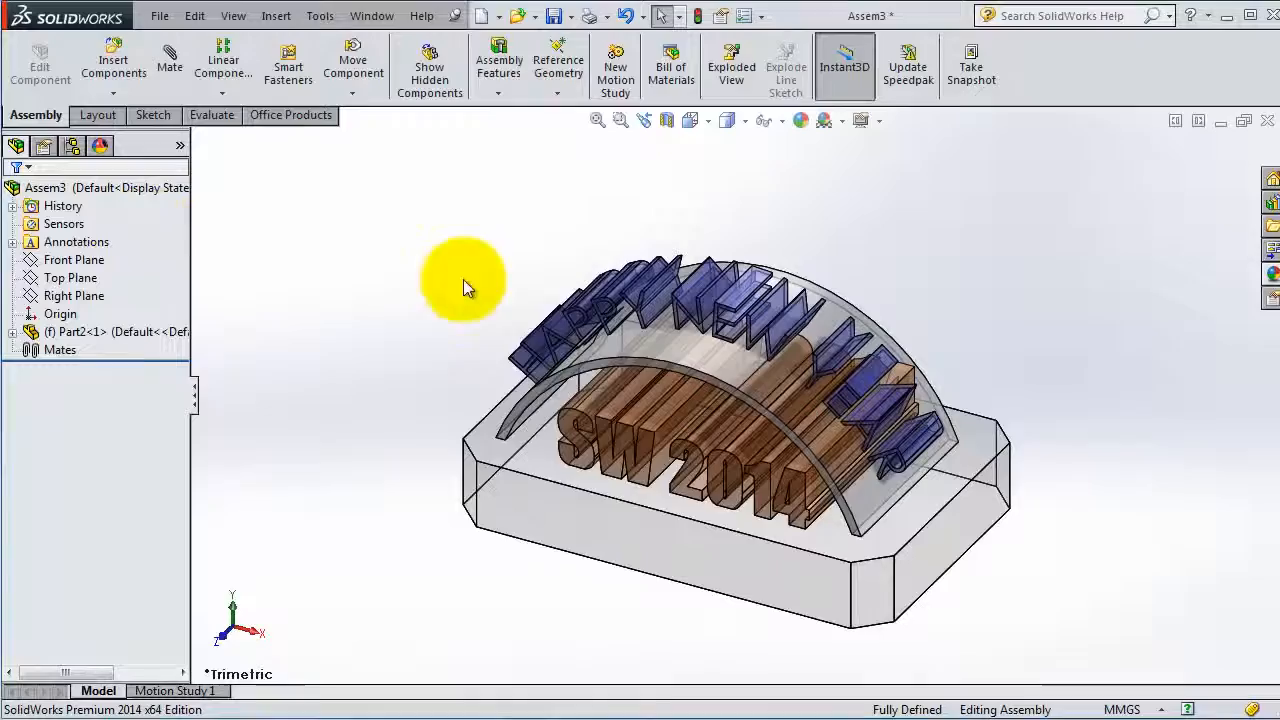
{"action": "left_click_drag", "start_coordinate": [462, 280], "coordinate": [896, 548]}
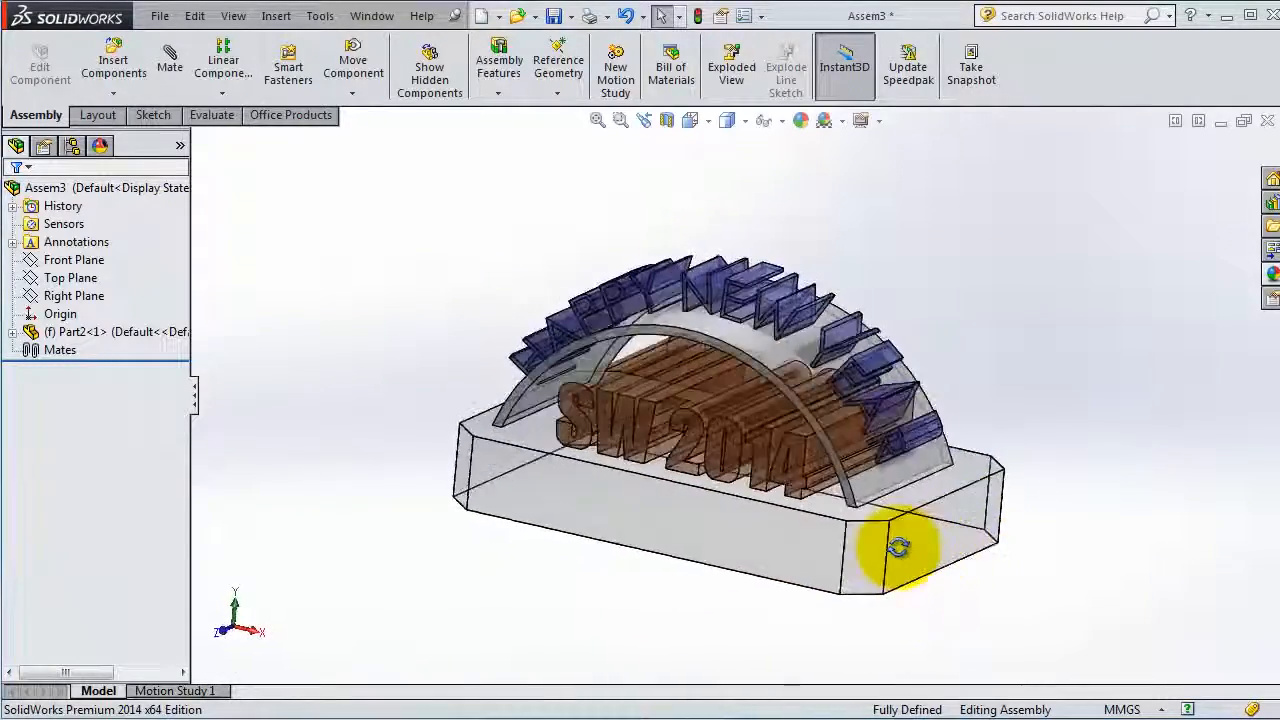
{"action": "left_click_drag", "start_coordinate": [898, 548], "coordinate": [912, 556]}
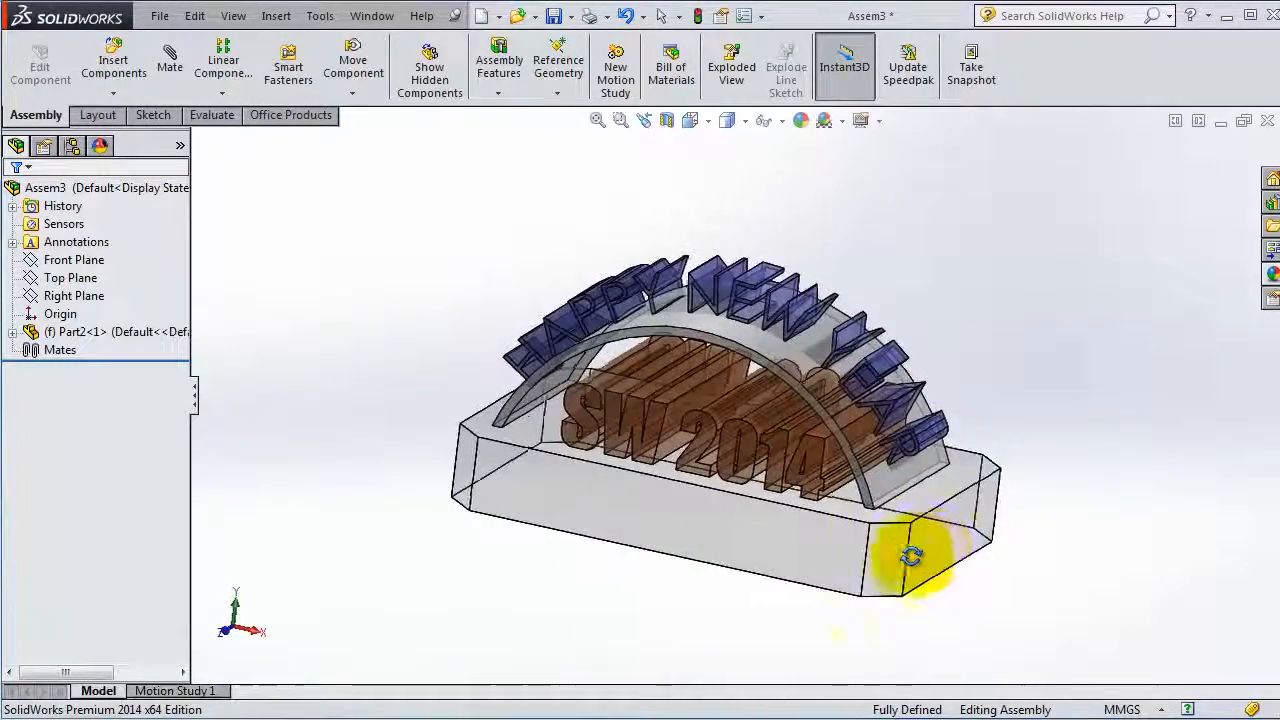
{"action": "left_click_drag", "start_coordinate": [910, 556], "coordinate": [900, 552]}
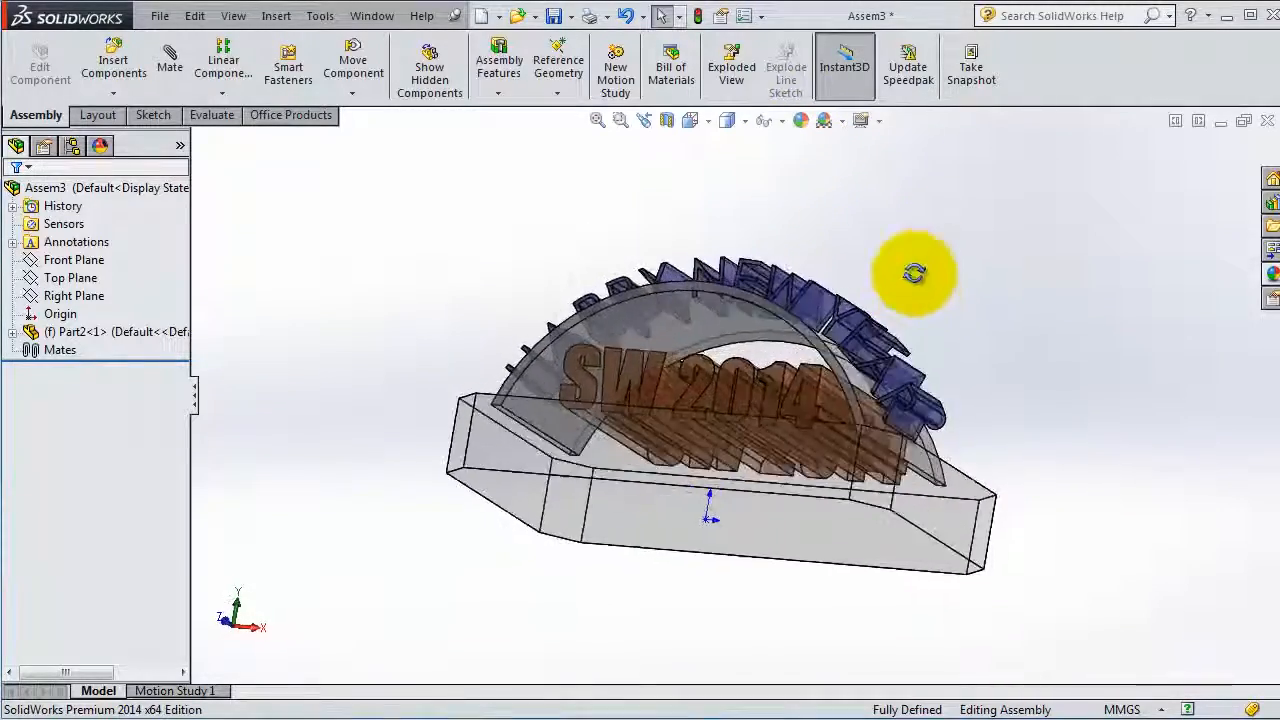
{"action": "left_click_drag", "start_coordinate": [912, 272], "coordinate": [650, 390]}
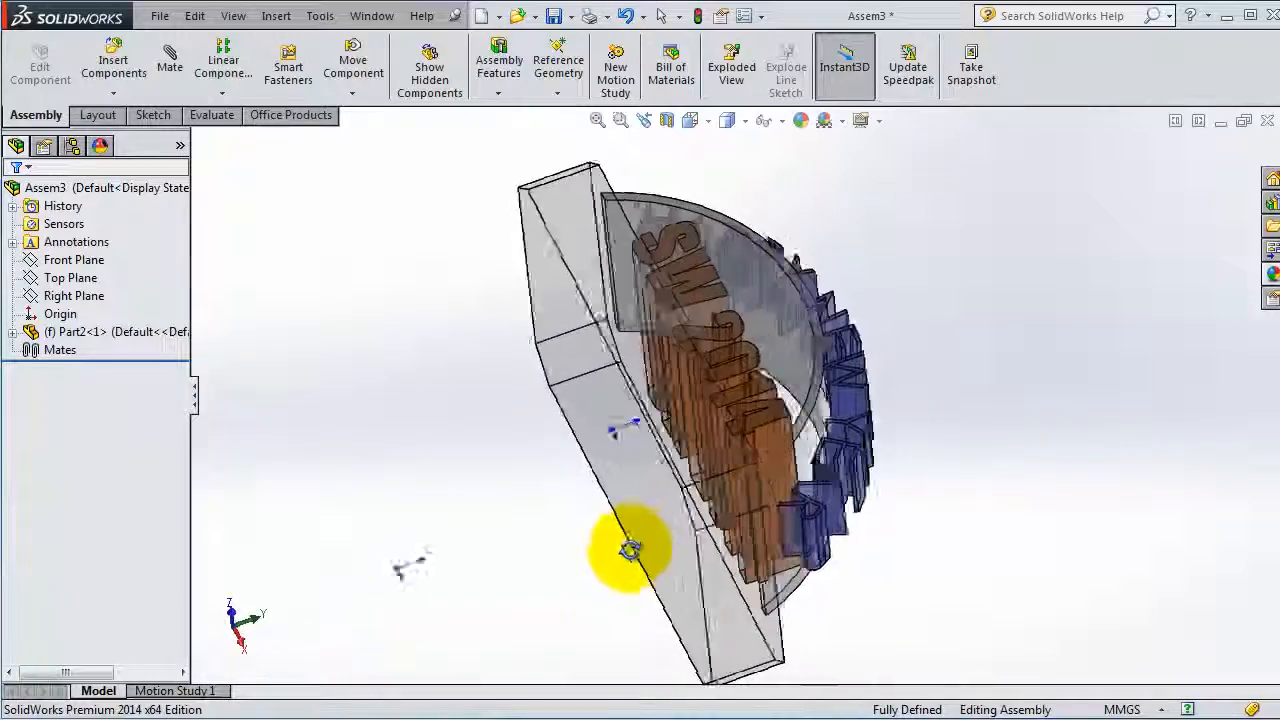
{"action": "left_click_drag", "start_coordinate": [630, 544], "coordinate": [490, 470]}
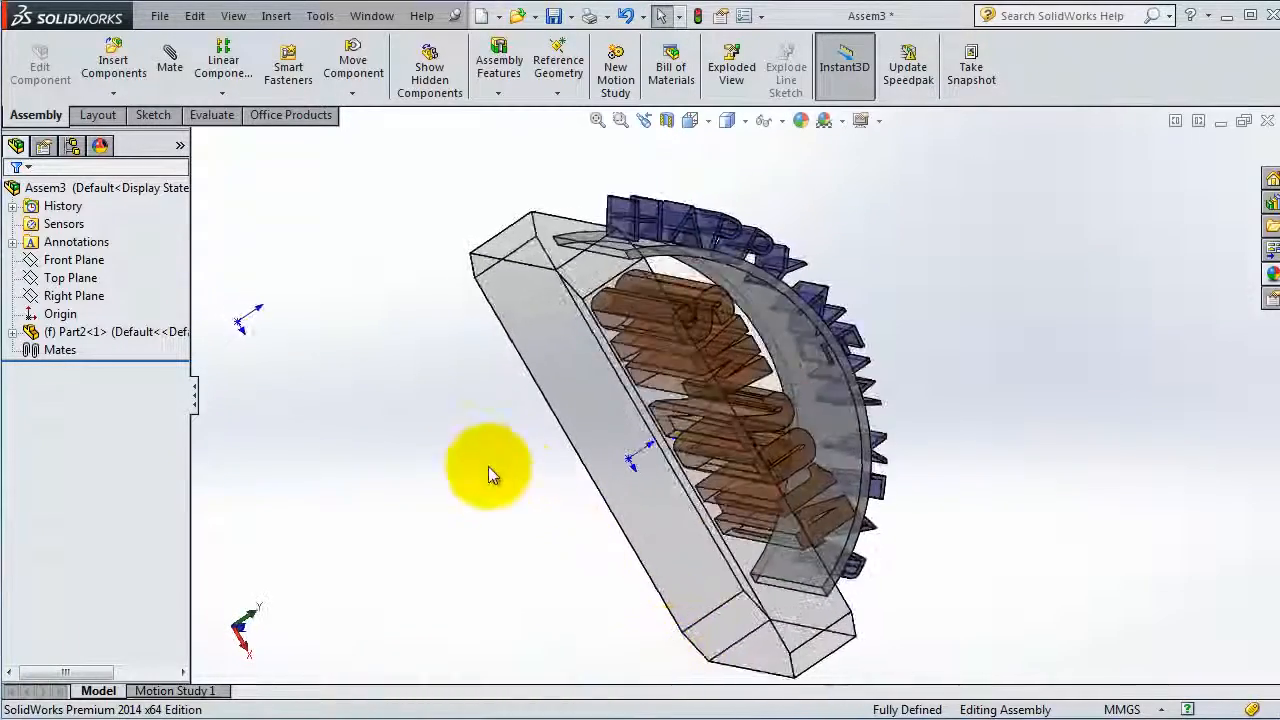
{"action": "left_click_drag", "start_coordinate": [490, 476], "coordinate": [404, 350]}
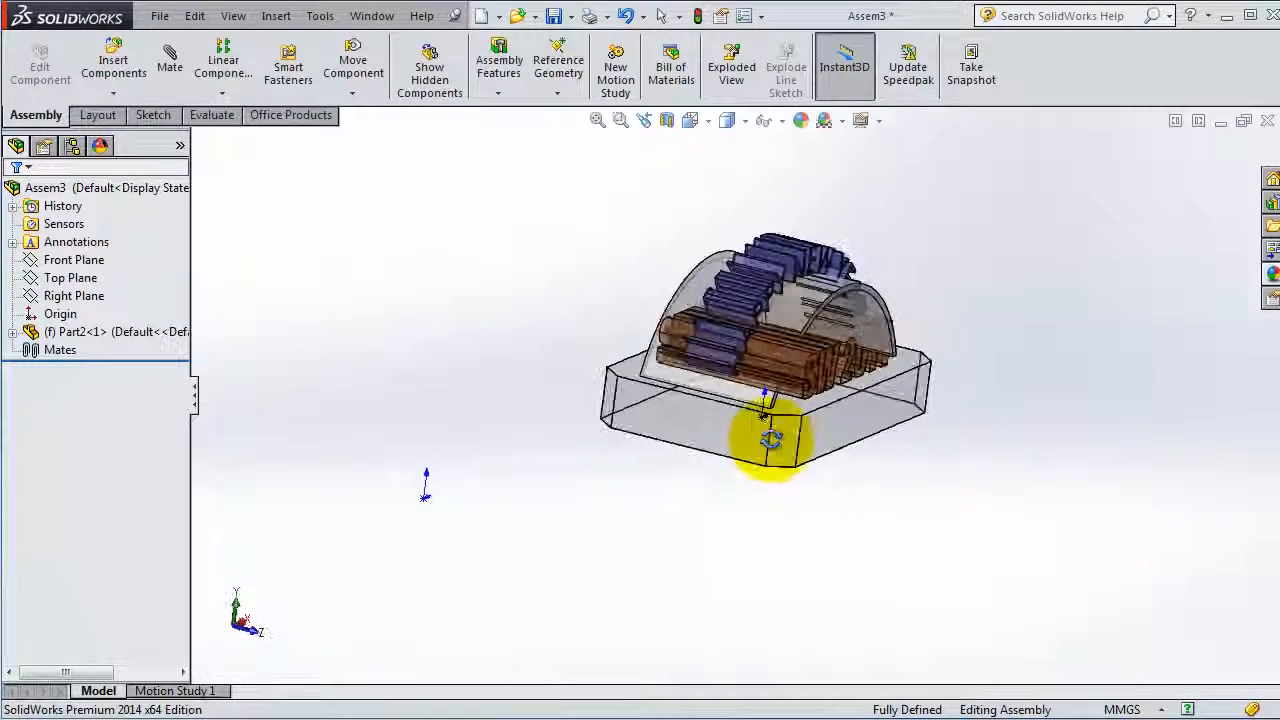
{"action": "left_click_drag", "start_coordinate": [770, 440], "coordinate": [728, 458]}
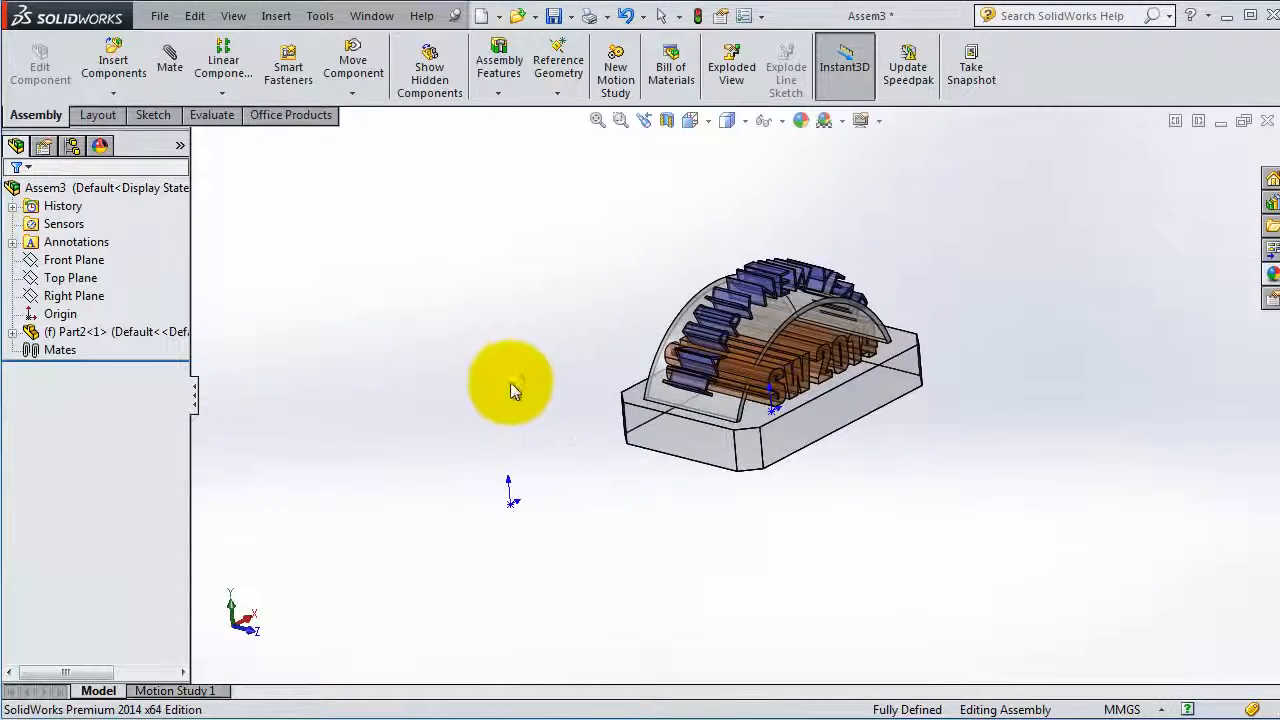
{"action": "mouse_move", "coordinate": [730, 448]}
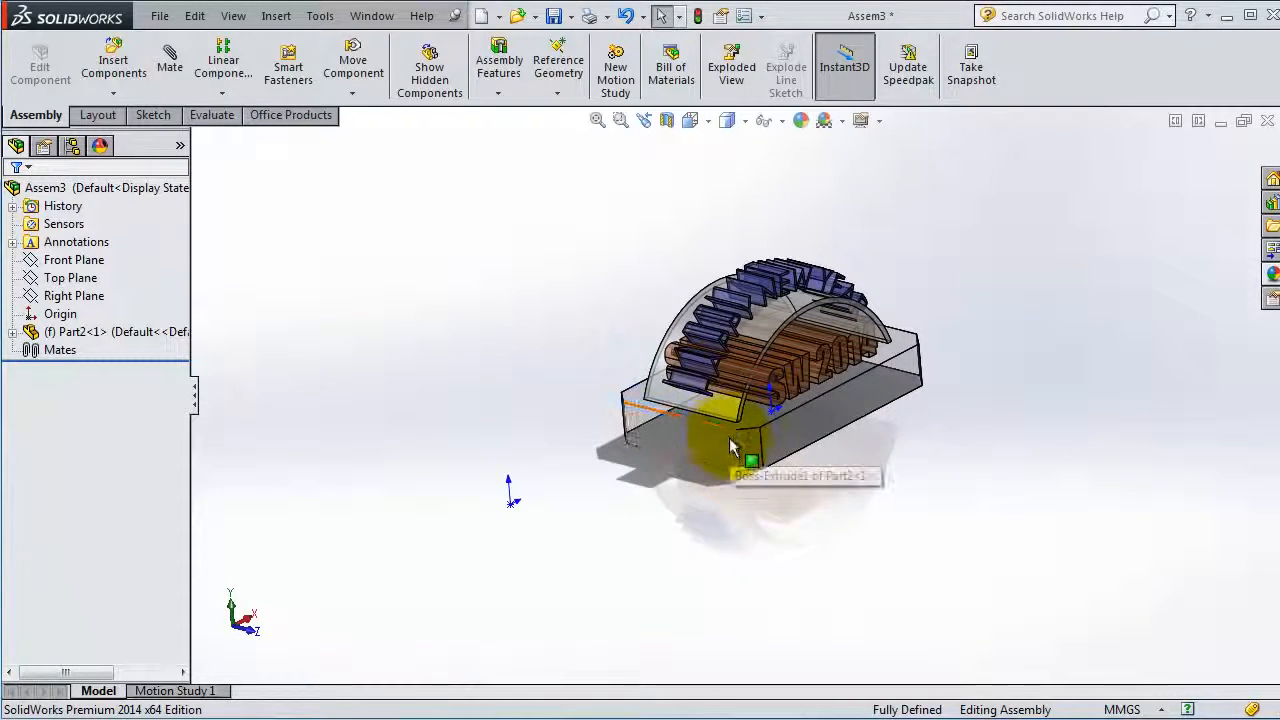
{"action": "left_click_drag", "start_coordinate": [736, 444], "coordinate": [590, 332]}
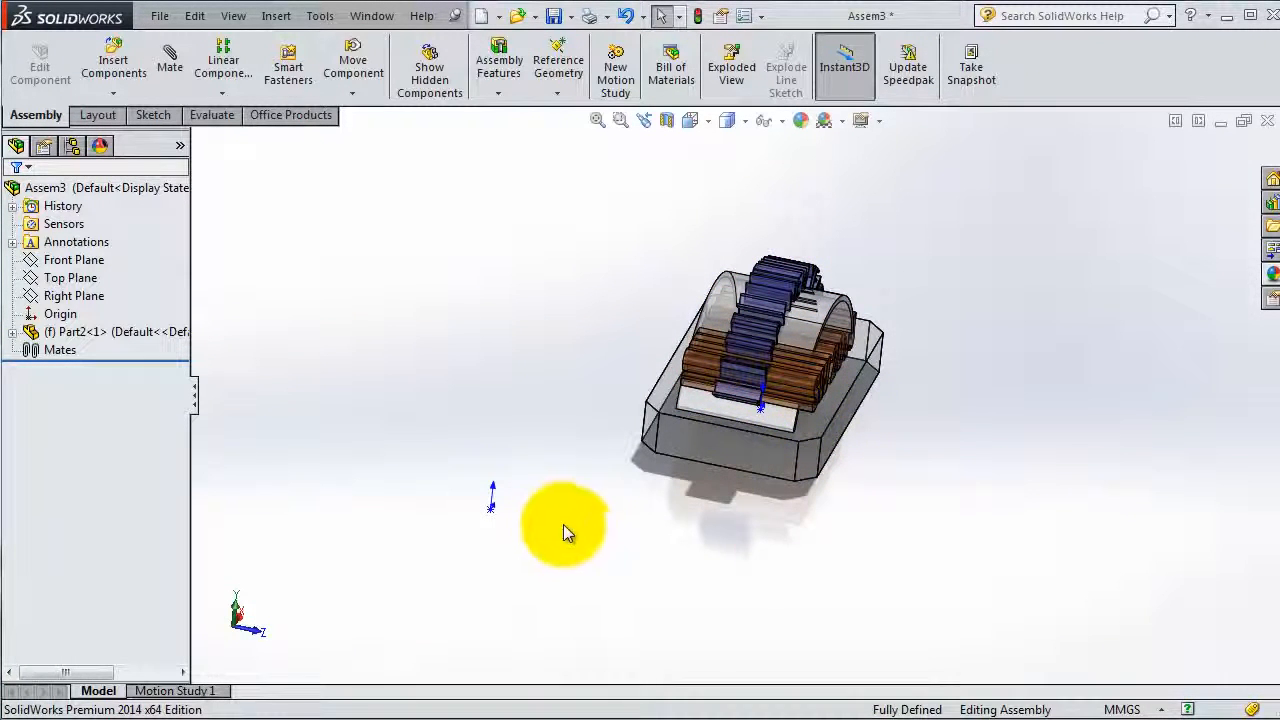
{"action": "mouse_move", "coordinate": [364, 190]}
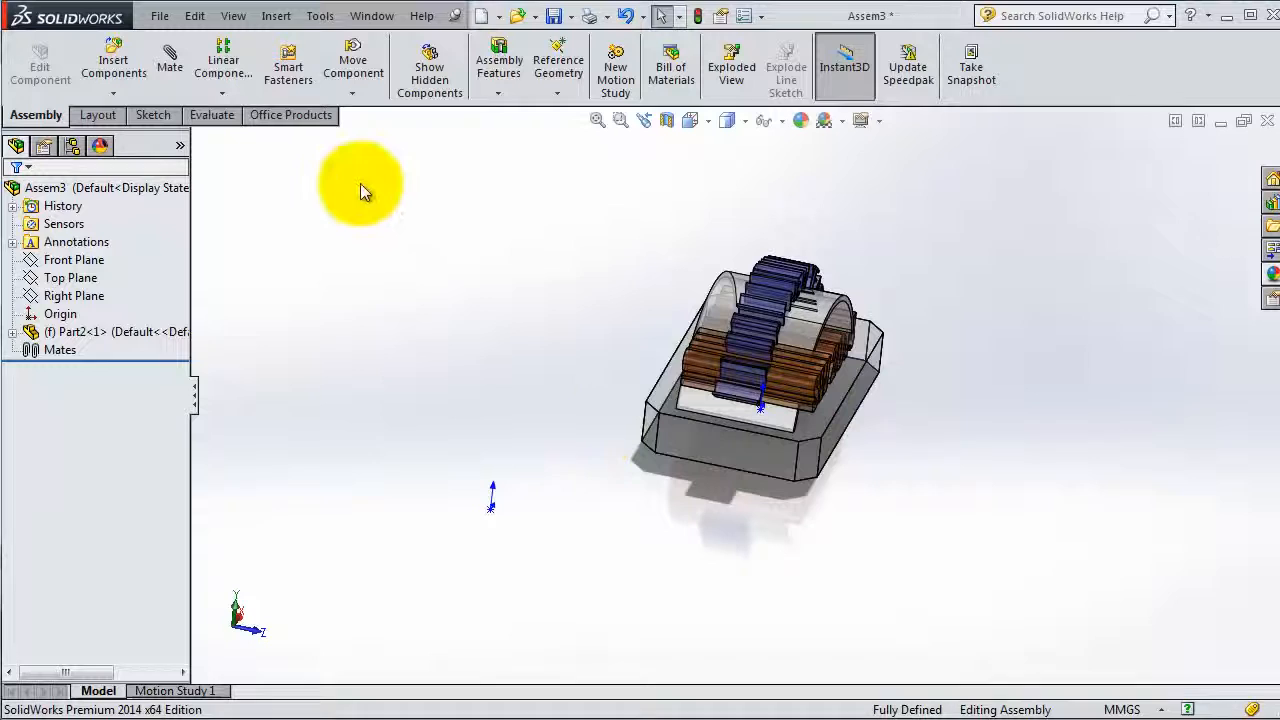
{"action": "mouse_move", "coordinate": [958, 464]}
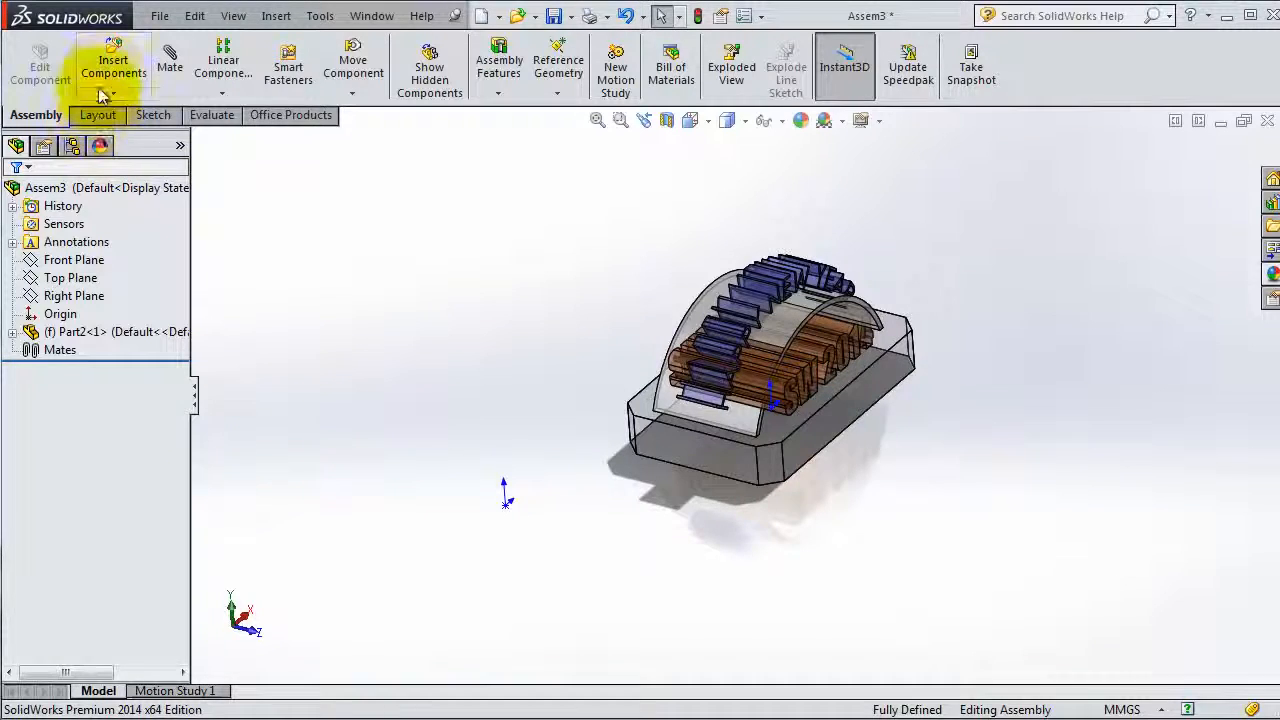
Close Assem3 with Don't Save, returning to Part2 with its extrudes and chamfers.
{"action": "left_click", "coordinate": [112, 64]}
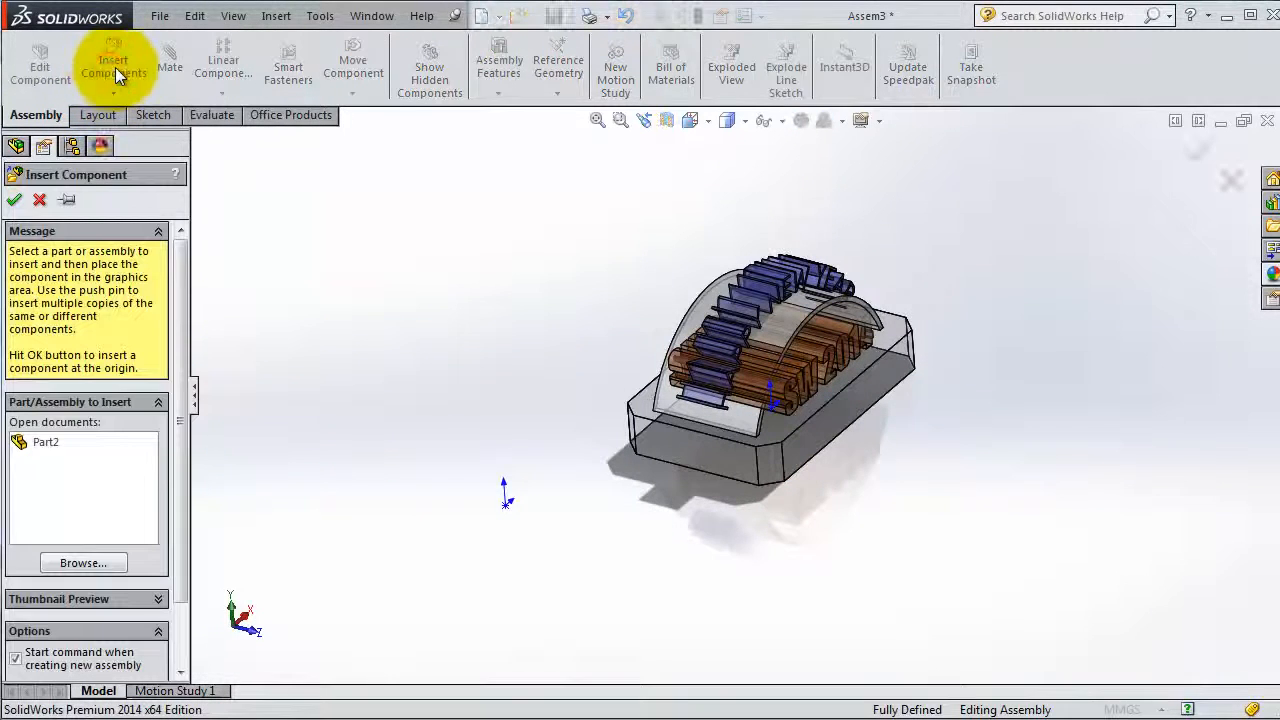
{"action": "mouse_move", "coordinate": [82, 564]}
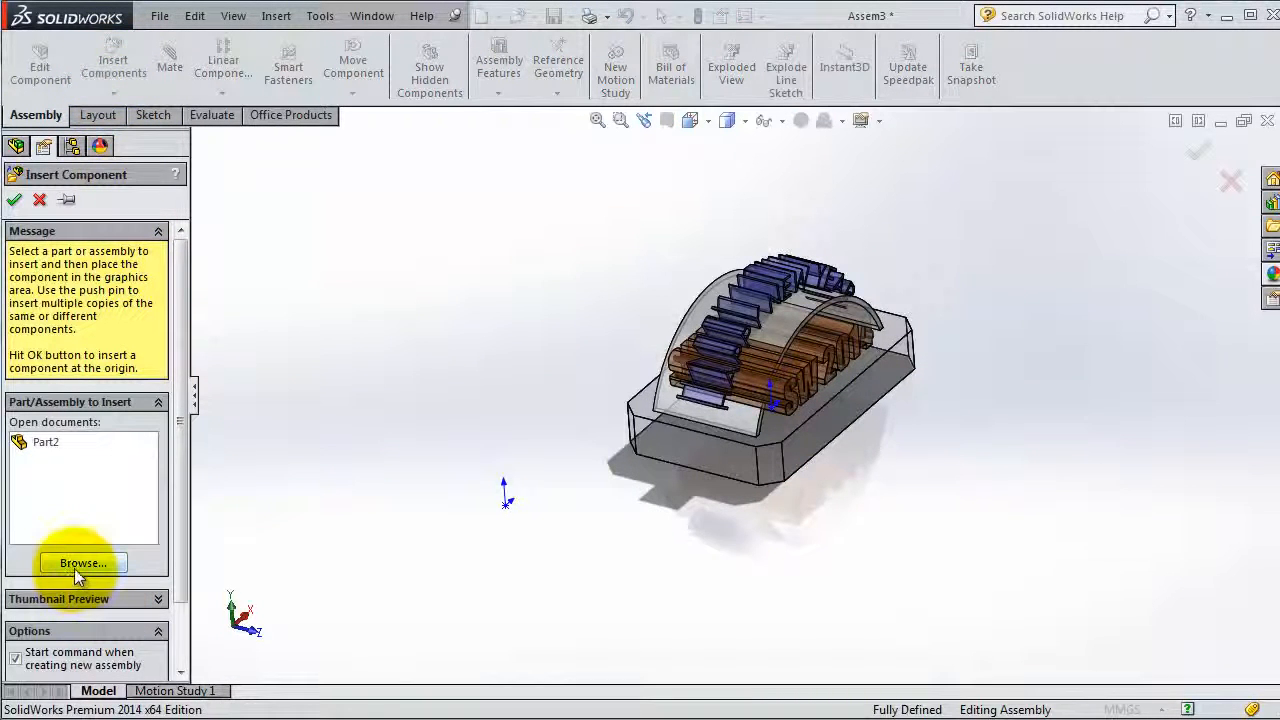
{"action": "mouse_move", "coordinate": [96, 572]}
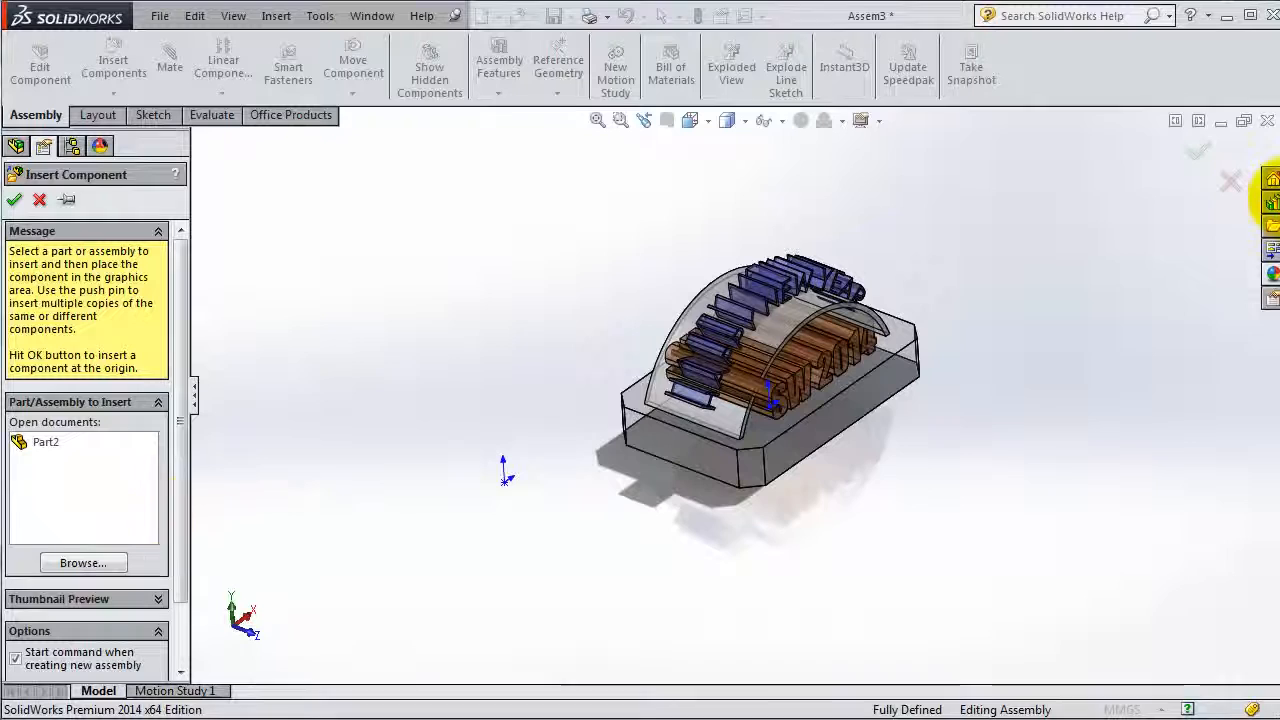
{"action": "mouse_move", "coordinate": [1272, 204]}
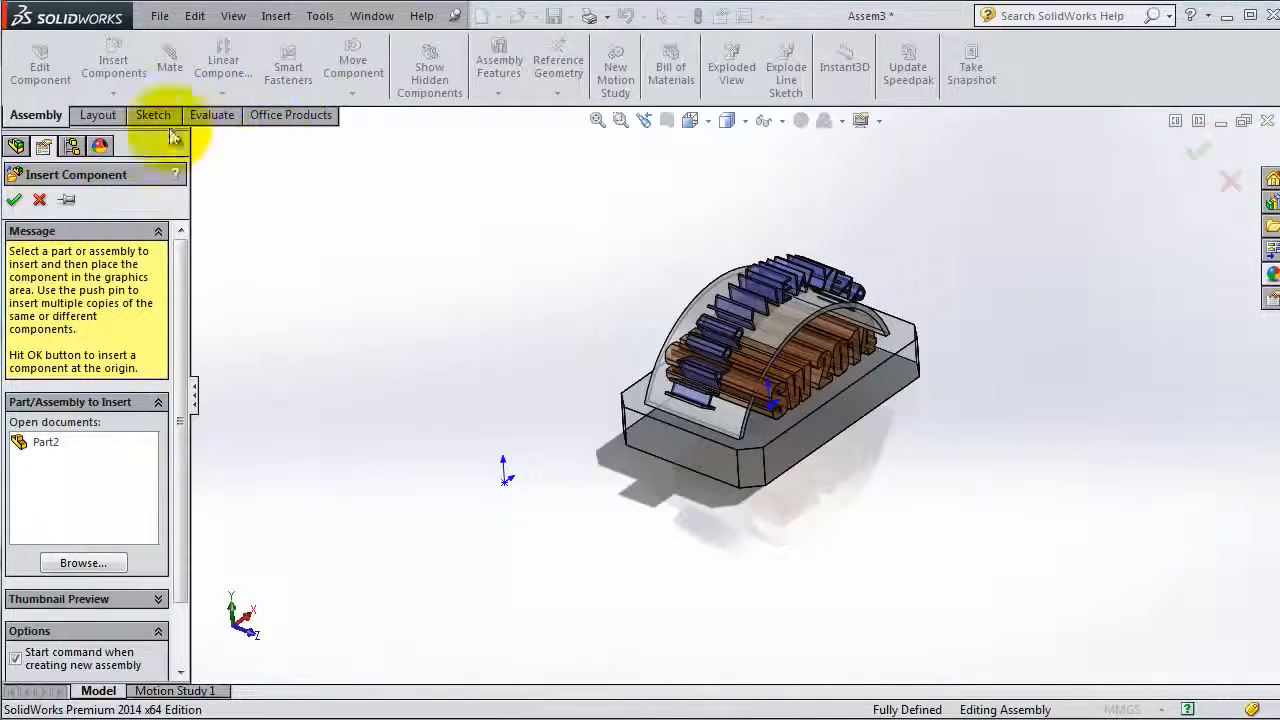
{"action": "left_click", "coordinate": [14, 200]}
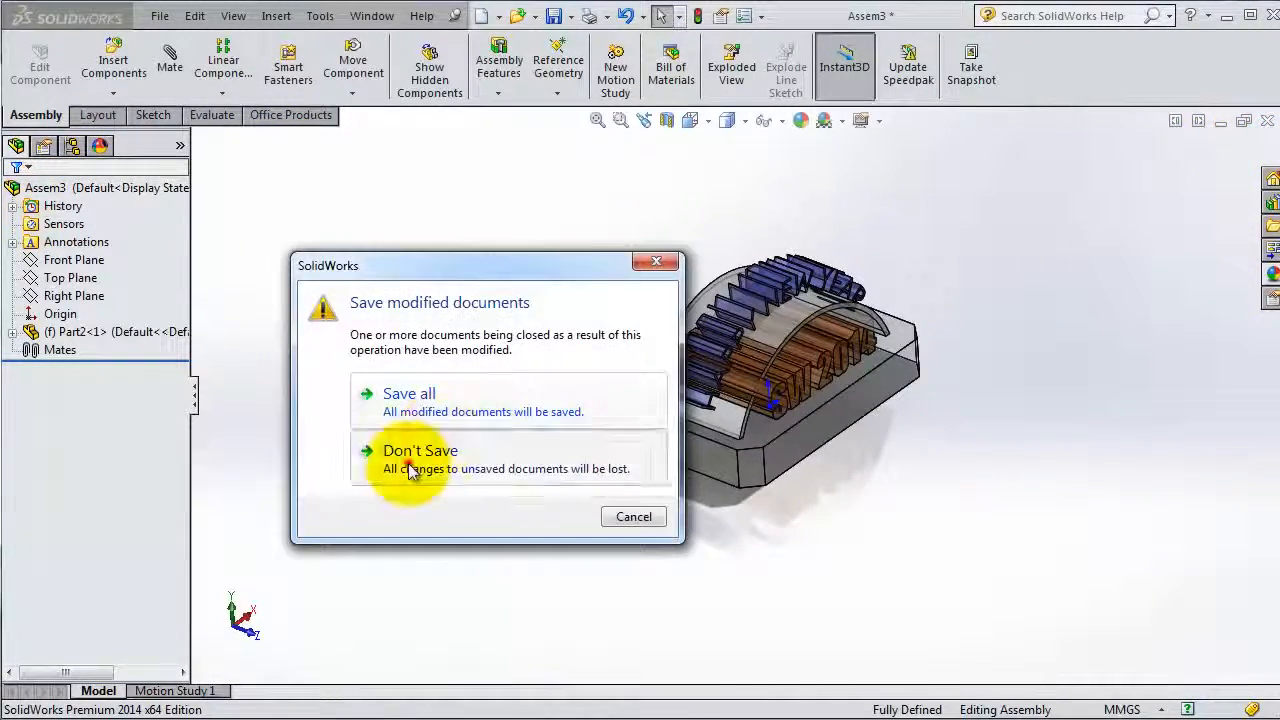
{"action": "left_click", "coordinate": [420, 450]}
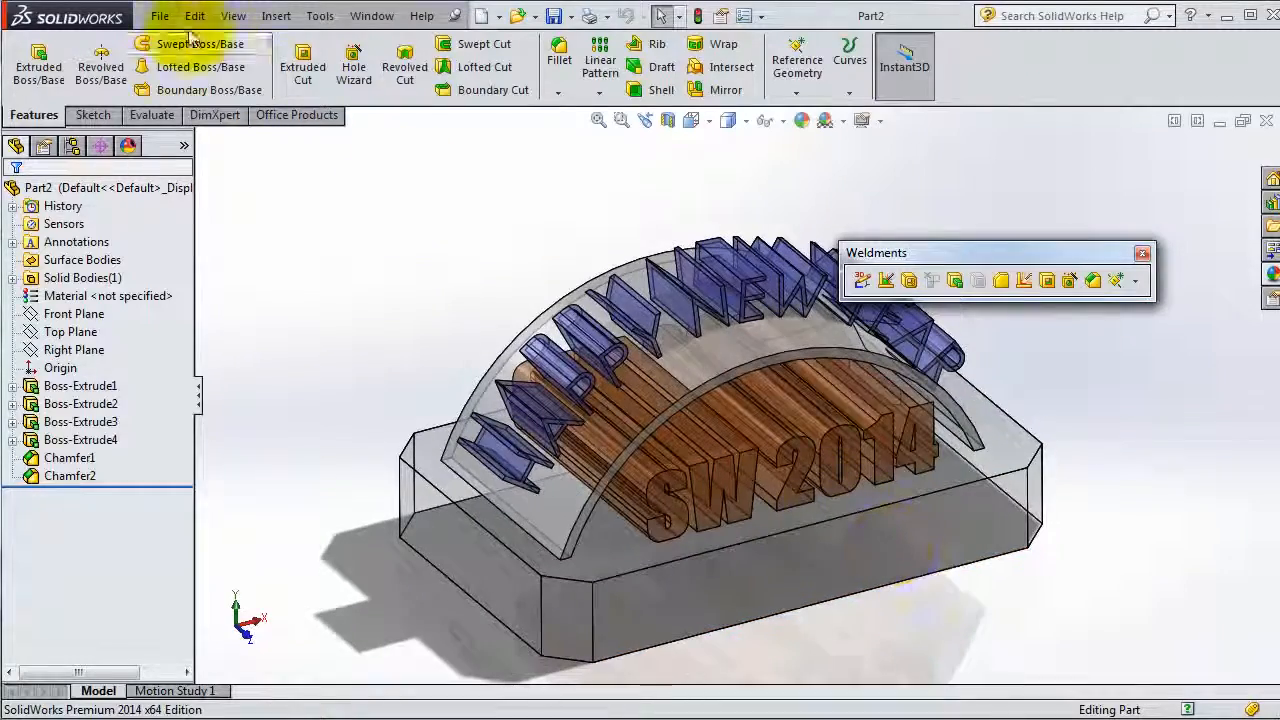
Create Assem4 from Part2 with Make Assembly from Part, placing the part inside it.
{"action": "left_click", "coordinate": [160, 16]}
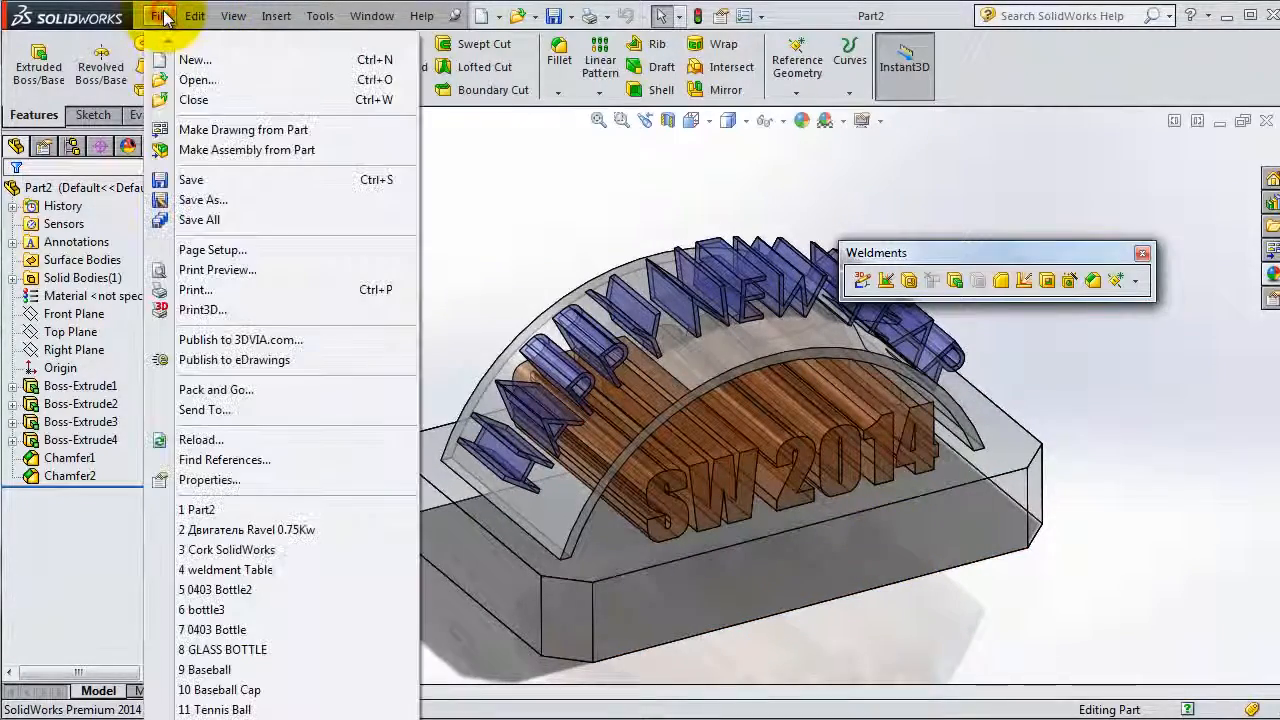
{"action": "left_click", "coordinate": [246, 148]}
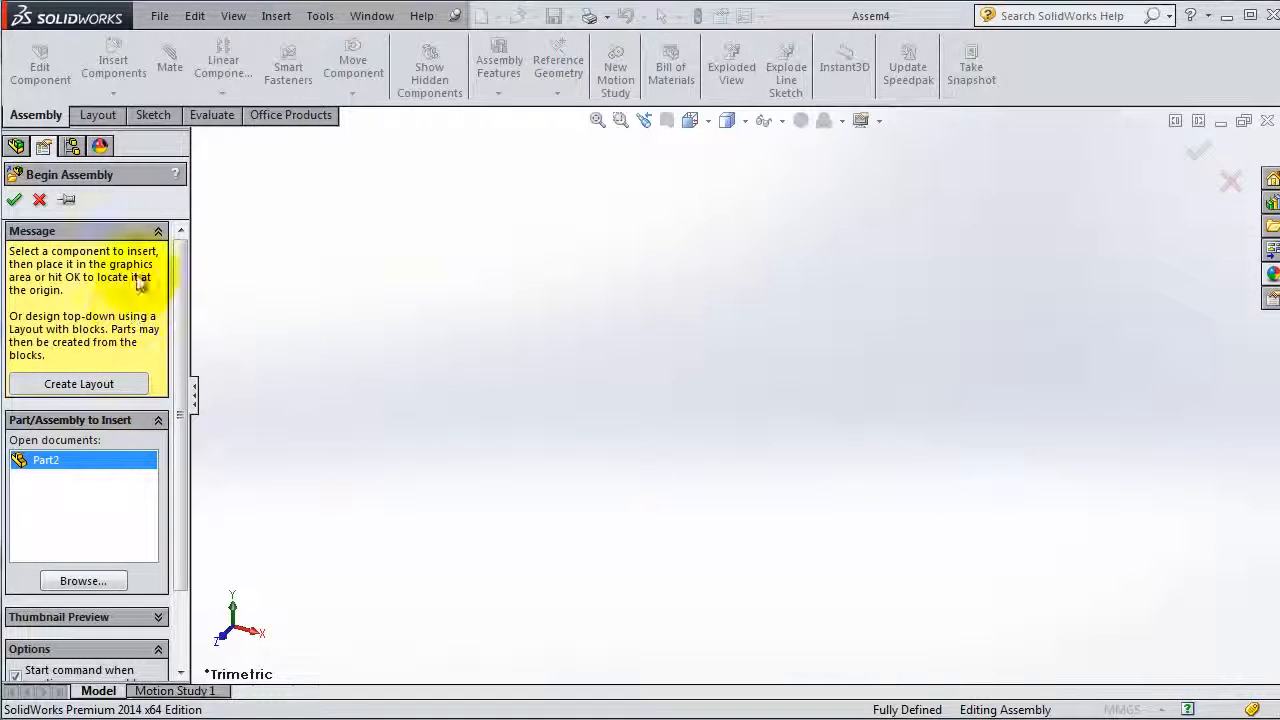
{"action": "mouse_move", "coordinate": [196, 16]}
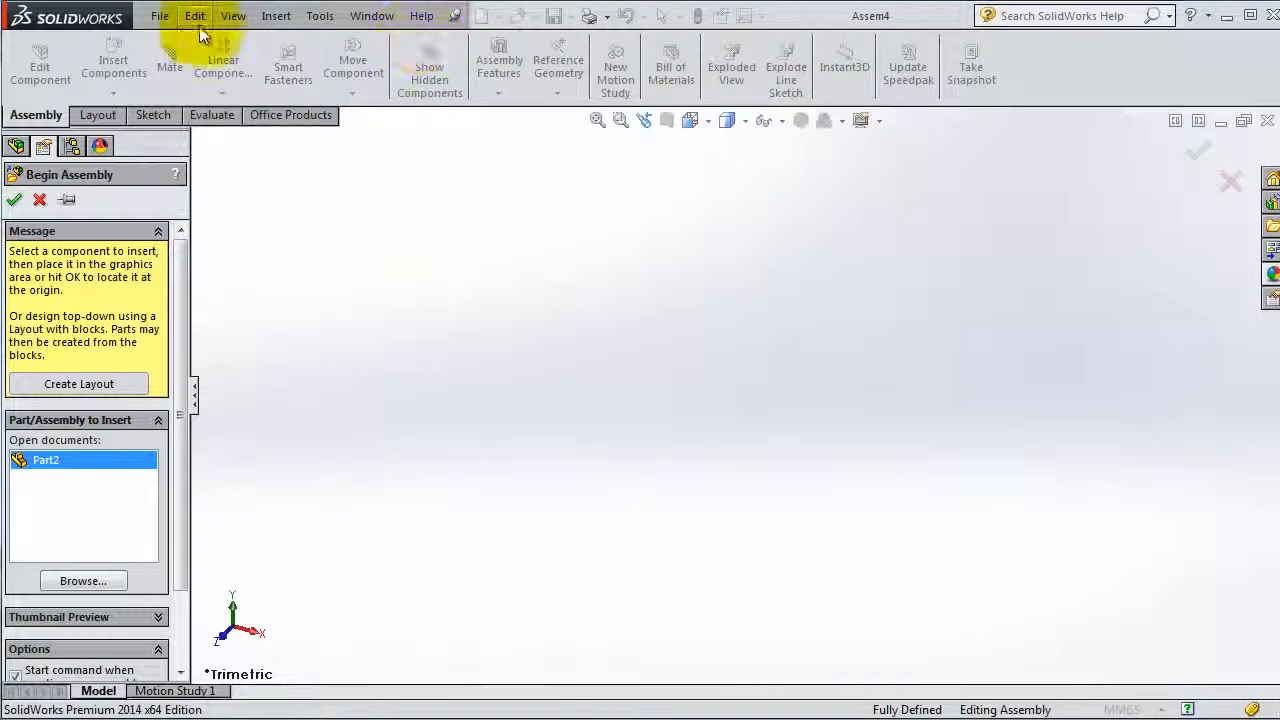
{"action": "mouse_move", "coordinate": [604, 640]}
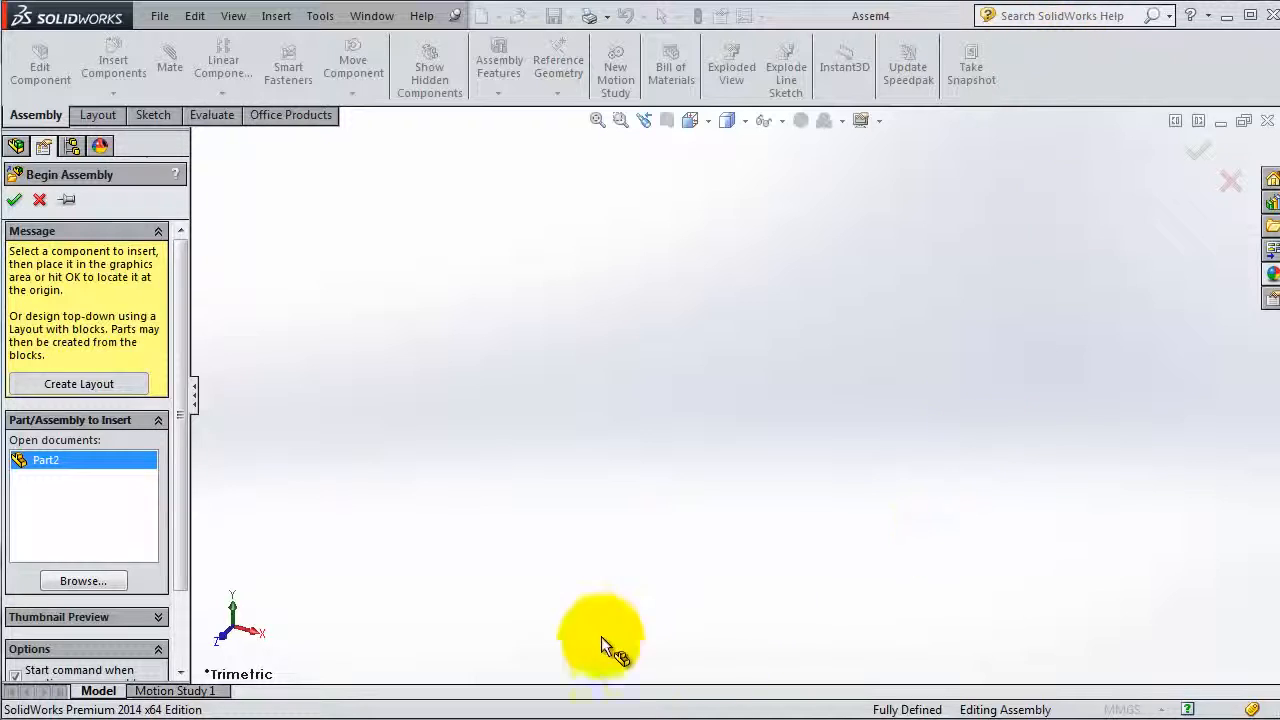
{"action": "mouse_move", "coordinate": [82, 580]}
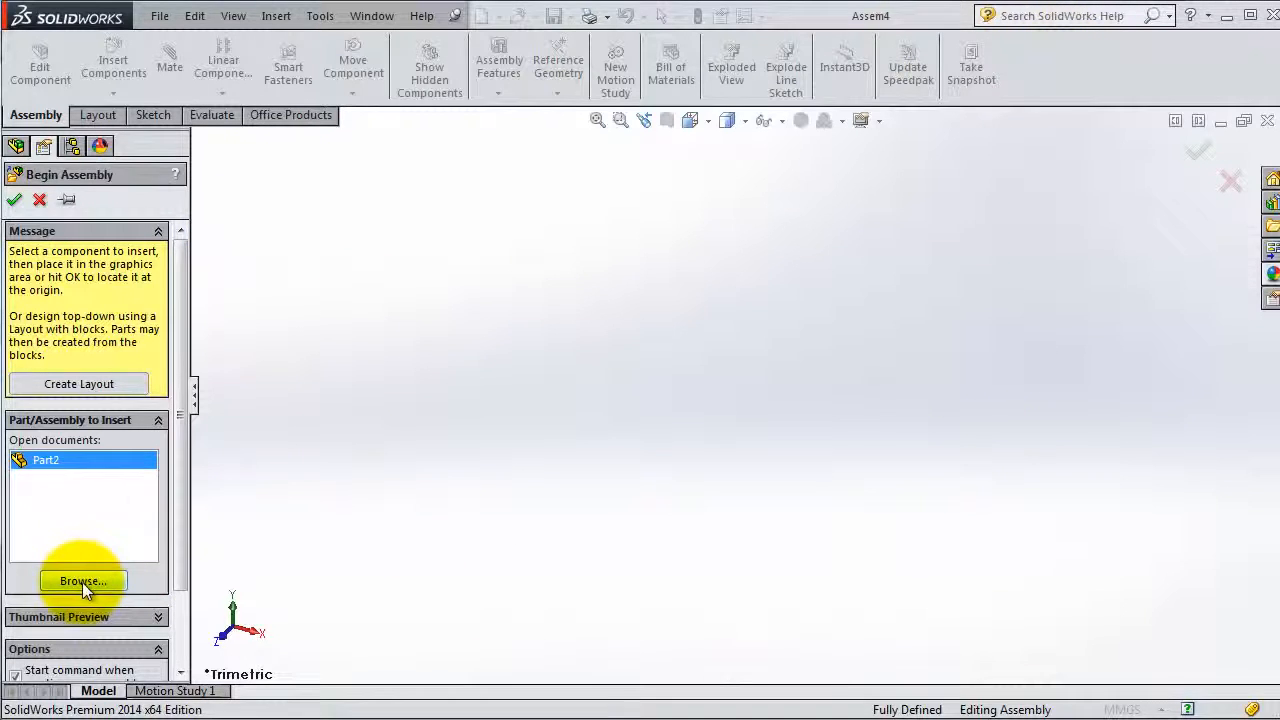
{"action": "mouse_move", "coordinate": [764, 400]}
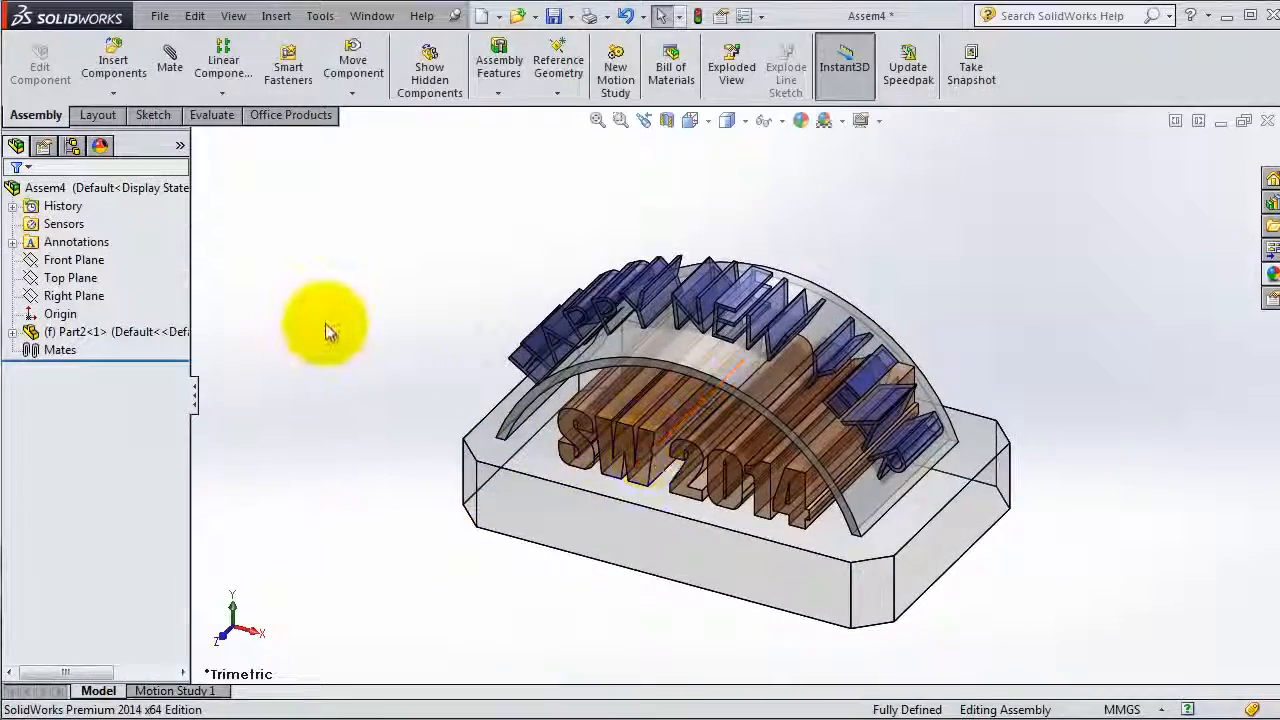
{"action": "left_click_drag", "start_coordinate": [324, 324], "coordinate": [496, 414]}
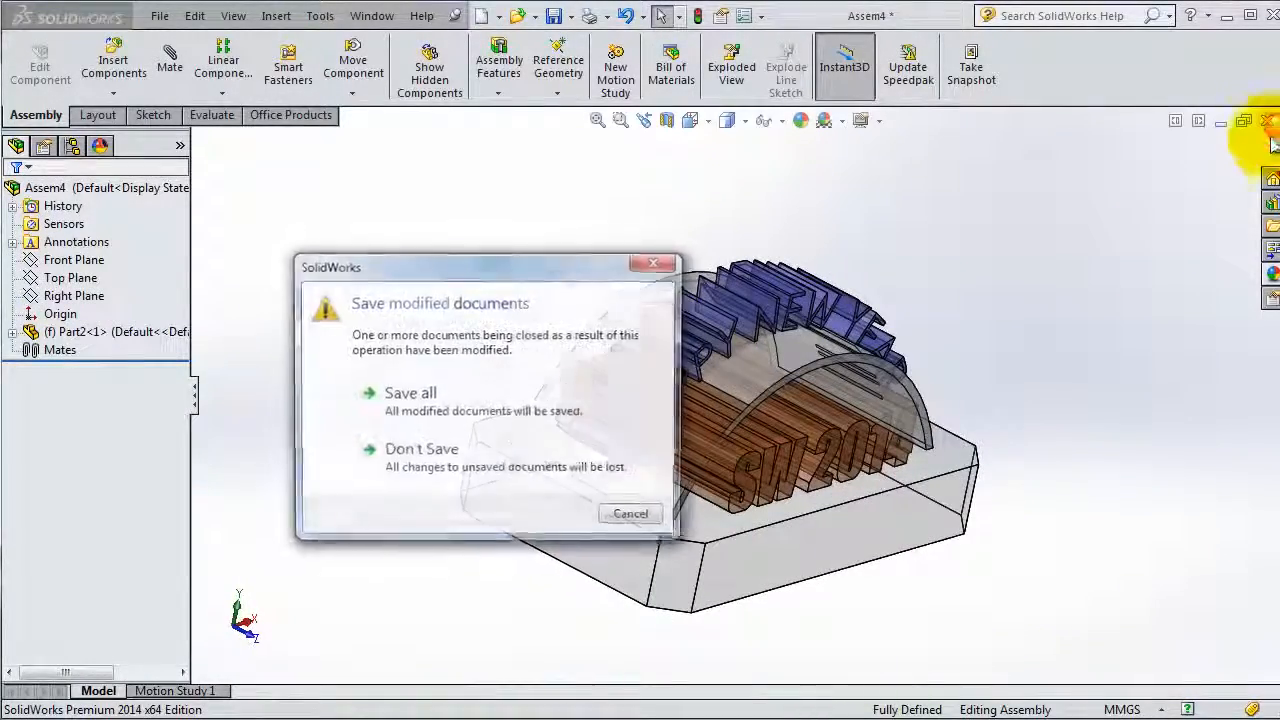
Discard Assem4 with Don't Save and restore the Part2 window down from full screen.
{"action": "left_click", "coordinate": [420, 448]}
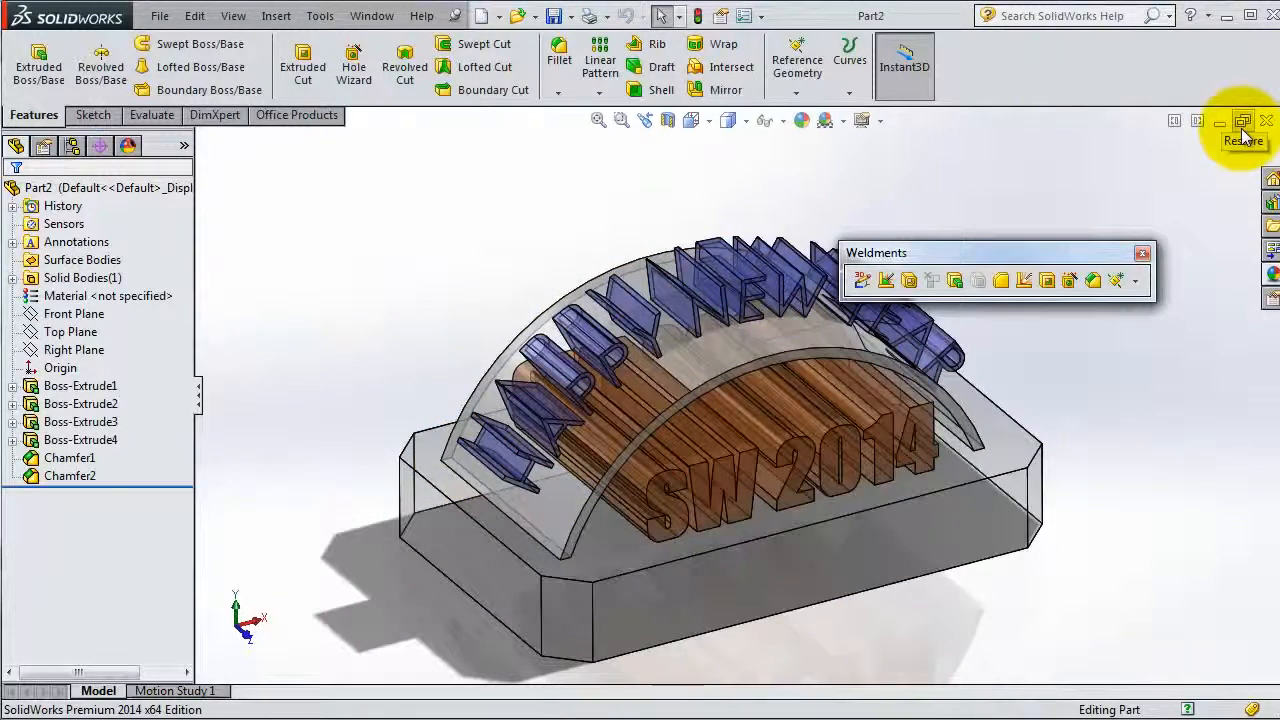
{"action": "left_click", "coordinate": [1244, 122]}
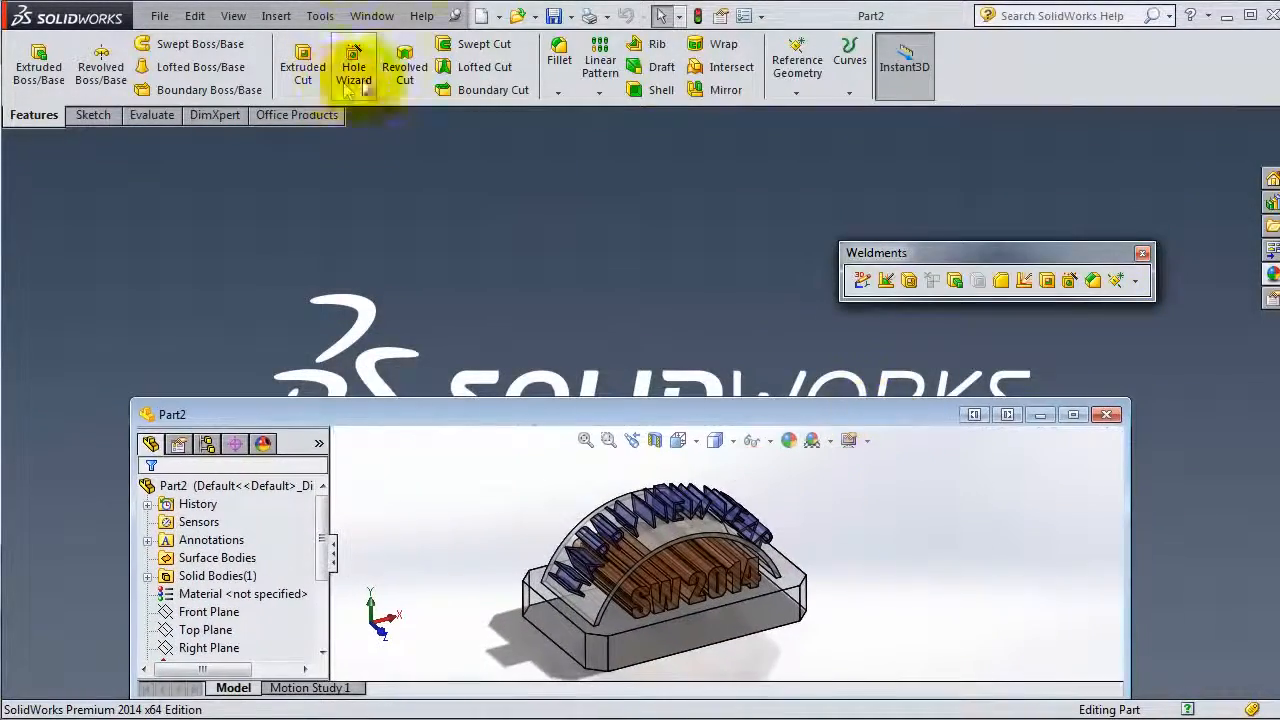
Create a new empty Assembly document, Assem5, and tile it horizontally with Part2.
{"action": "left_click", "coordinate": [484, 16]}
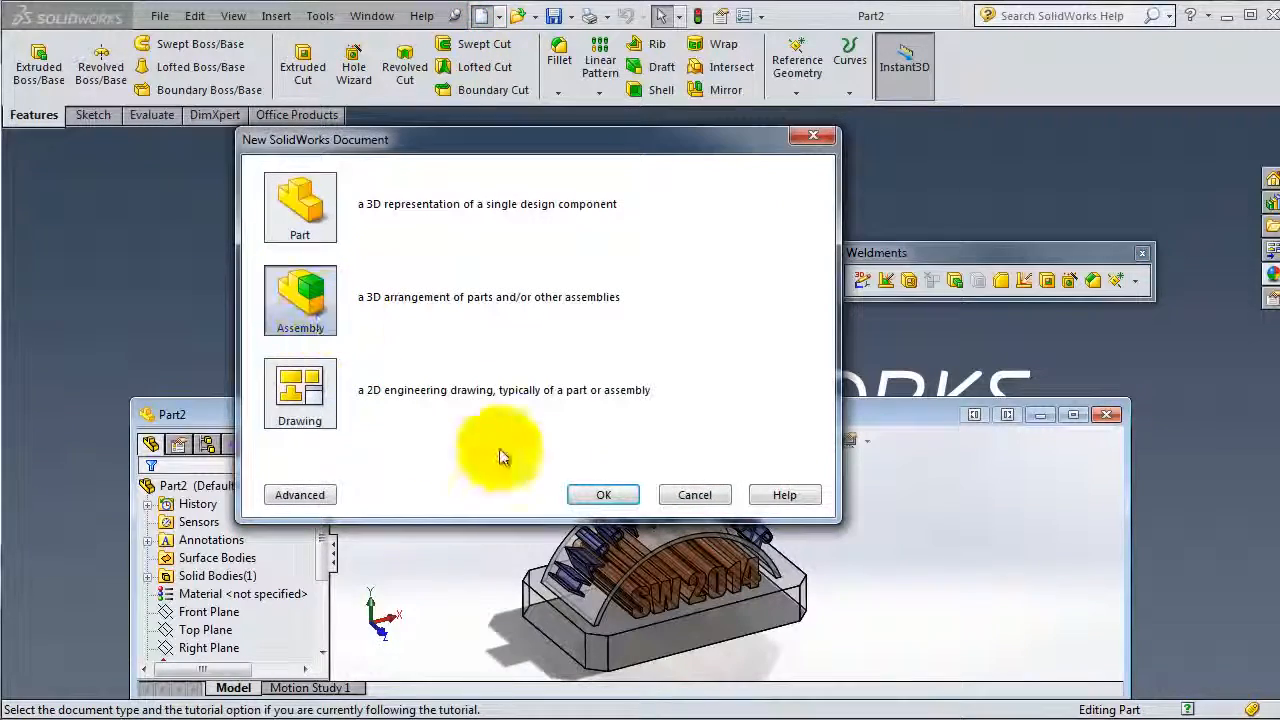
{"action": "left_click", "coordinate": [604, 494]}
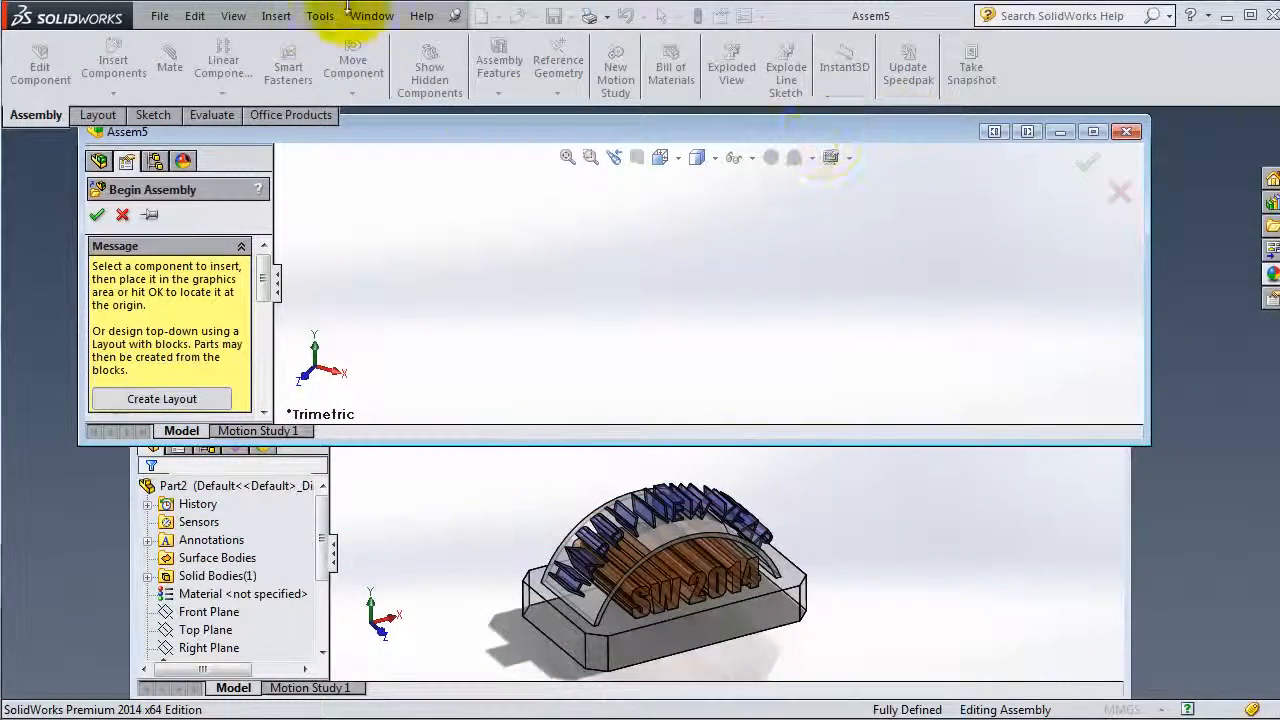
{"action": "left_click", "coordinate": [372, 16]}
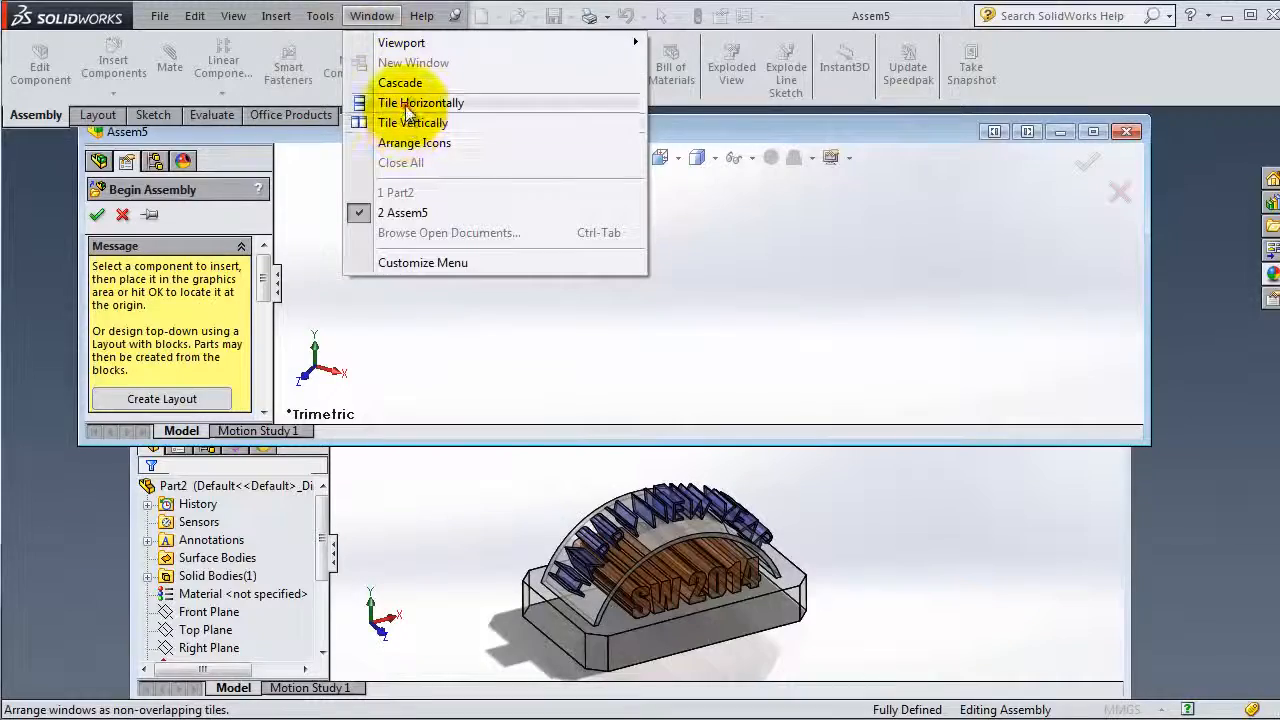
{"action": "left_click", "coordinate": [420, 102]}
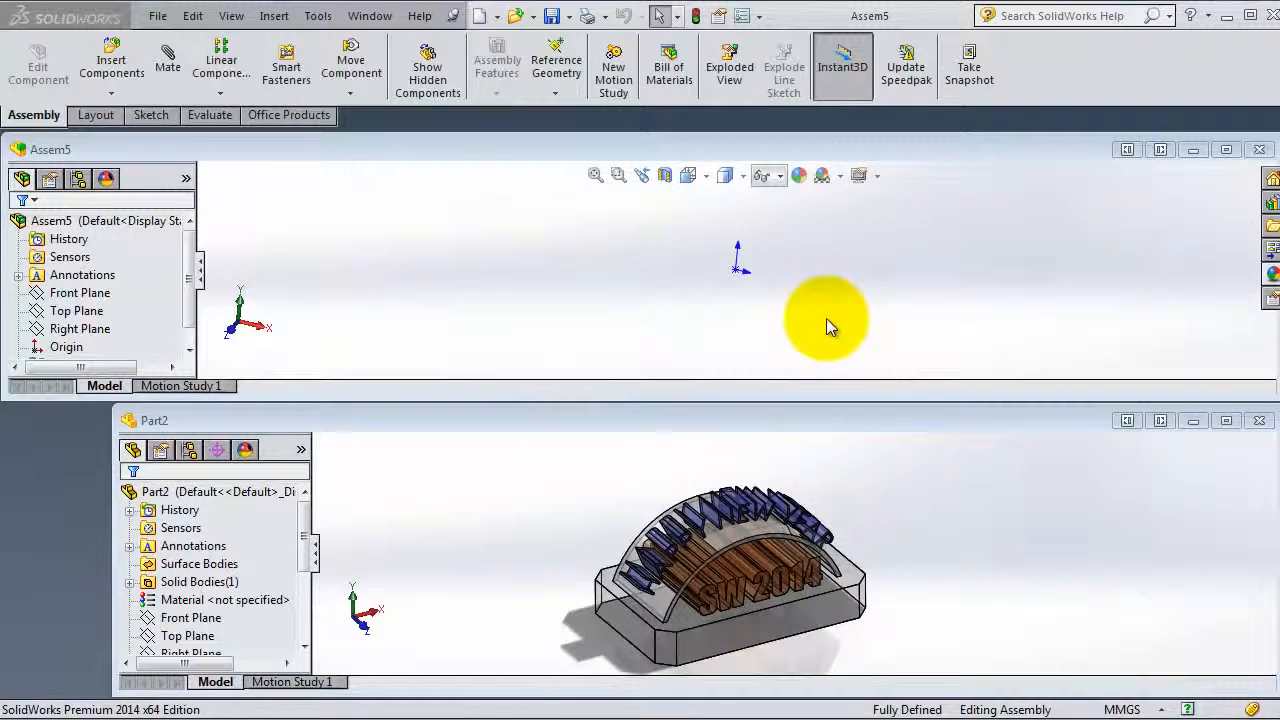
{"action": "mouse_move", "coordinate": [330, 390]}
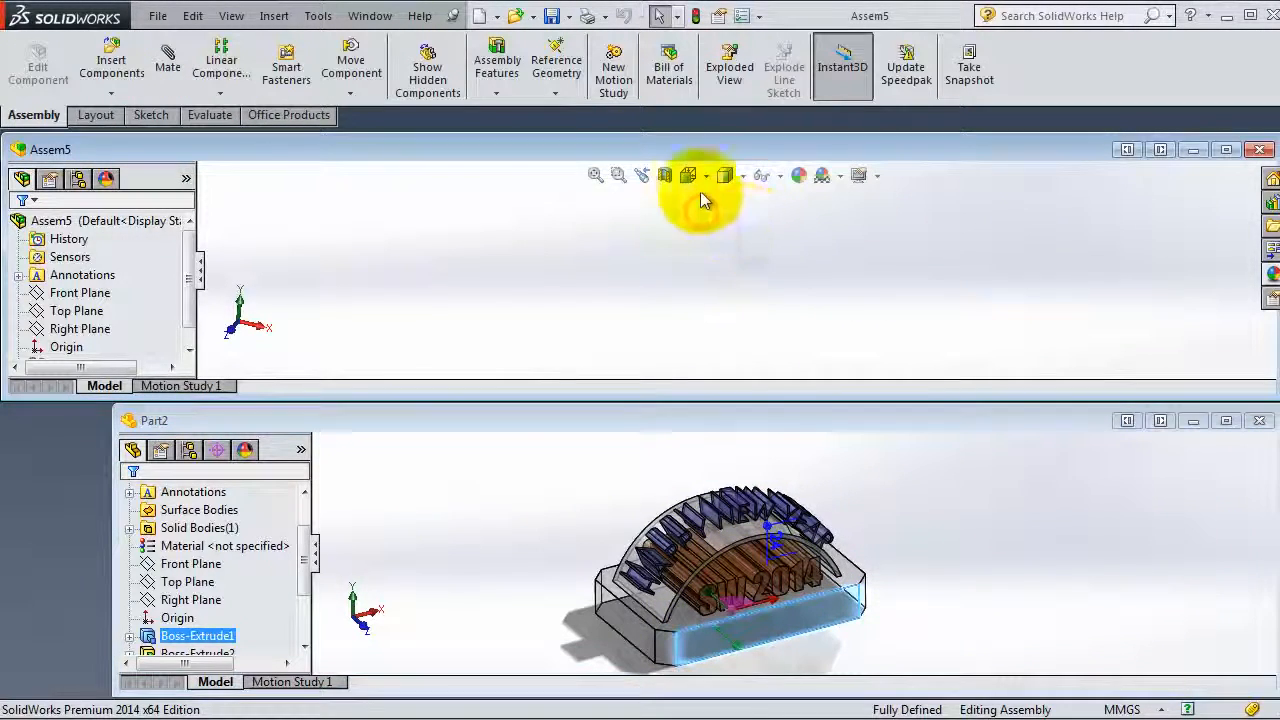
{"action": "mouse_move", "coordinate": [770, 176]}
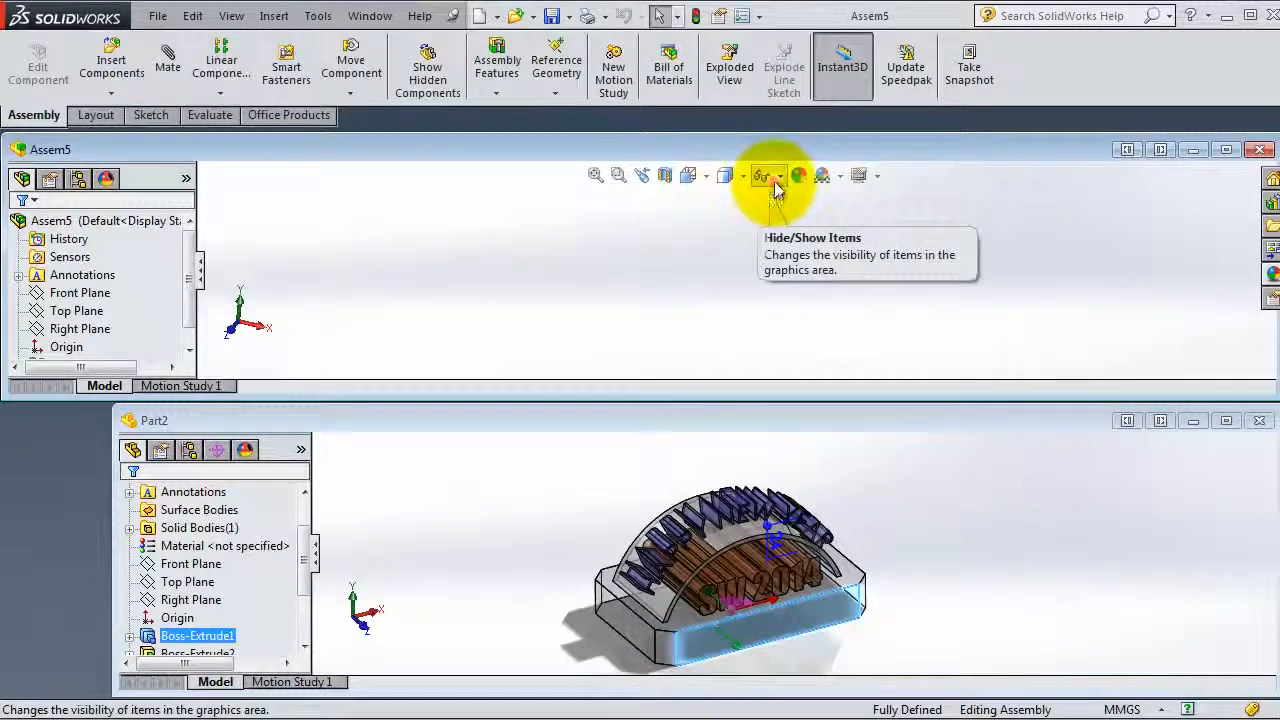
{"action": "left_click", "coordinate": [784, 176]}
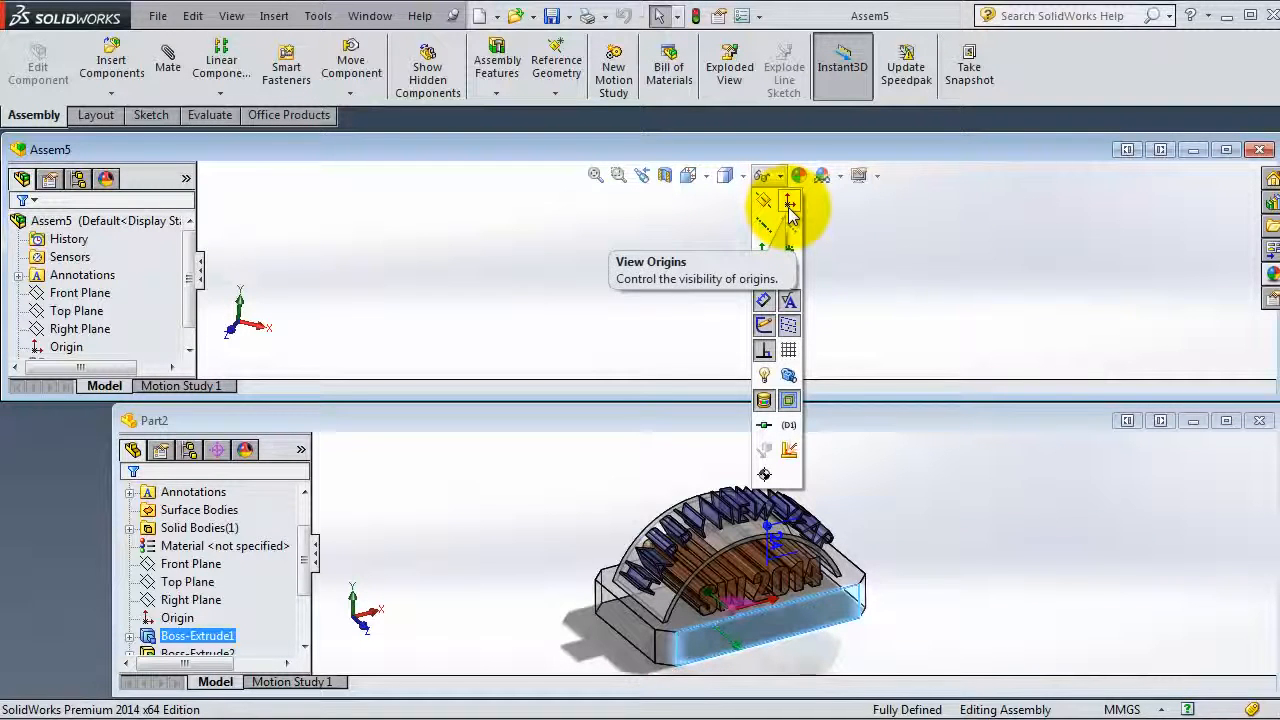
{"action": "mouse_move", "coordinate": [748, 290]}
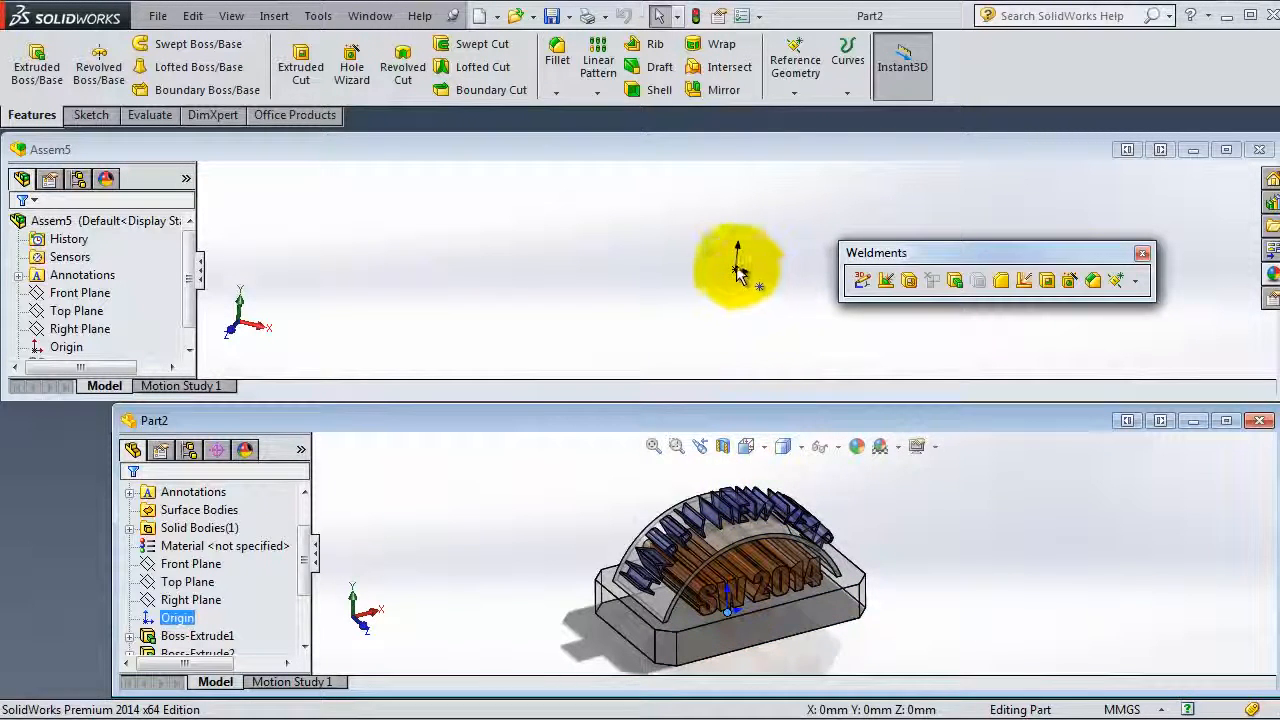
Drag Part2 from its FeatureManager tree into the Assem5 graphics area as a component.
{"action": "left_click", "coordinate": [196, 636]}
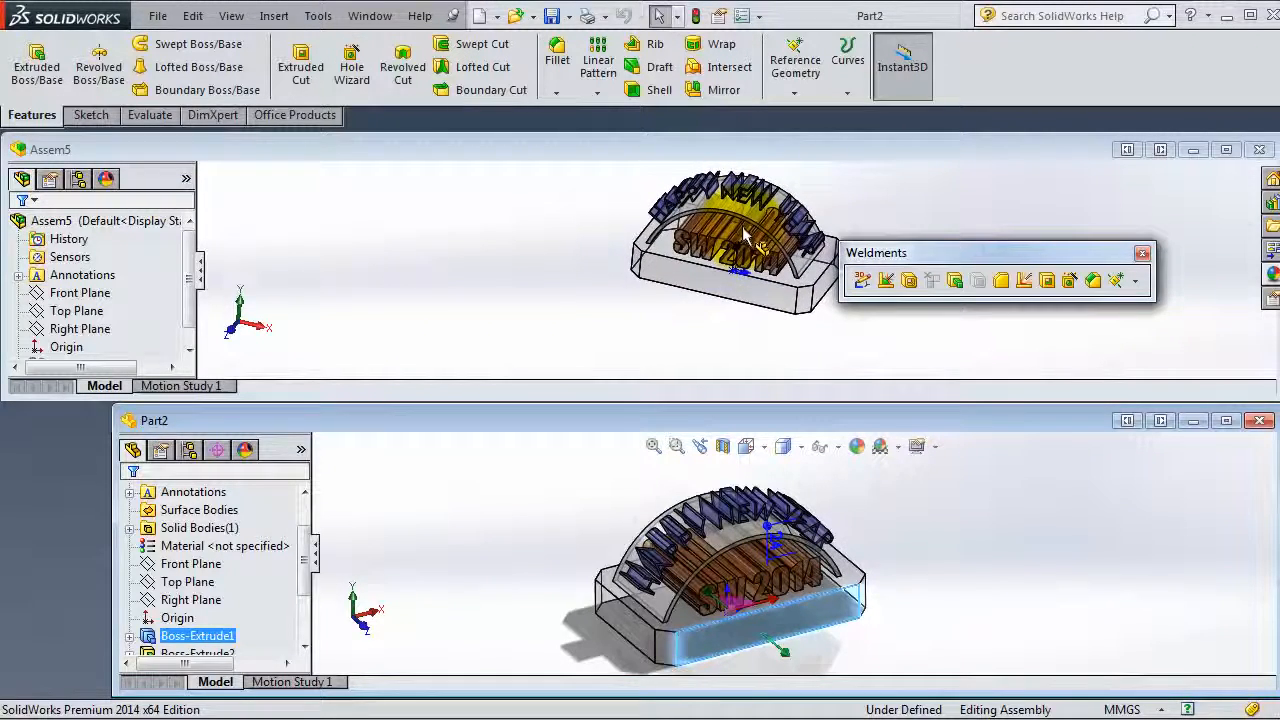
{"action": "left_click", "coordinate": [1142, 252]}
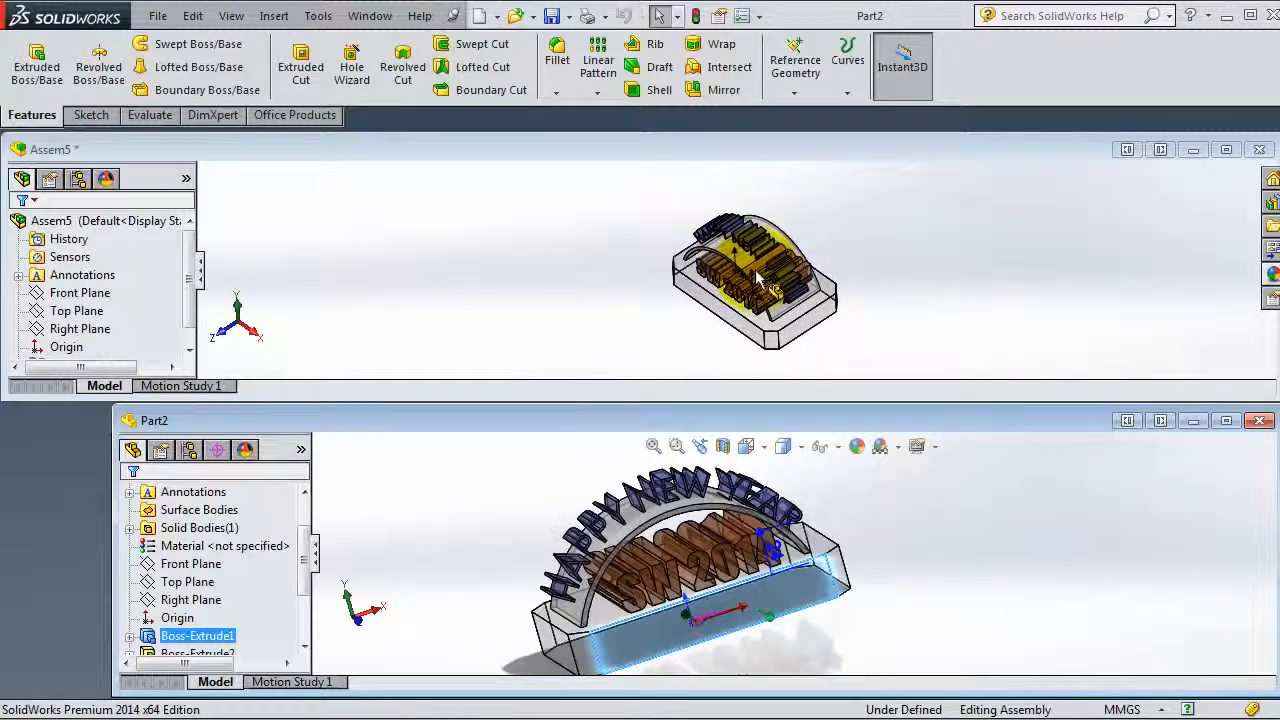